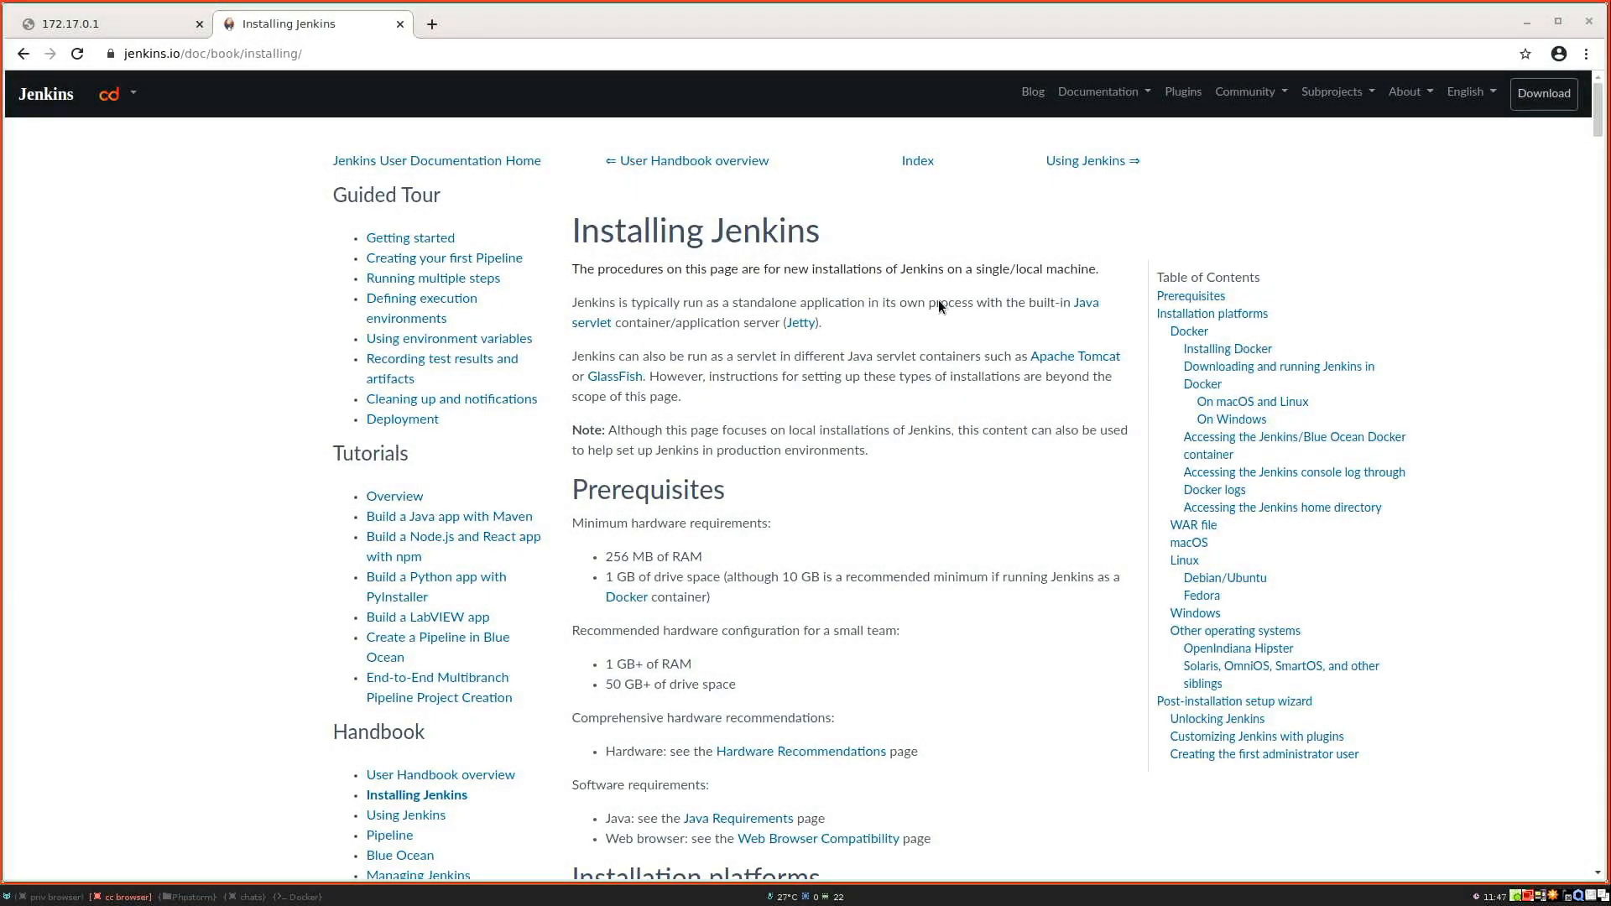
mouse_move(1016, 345)
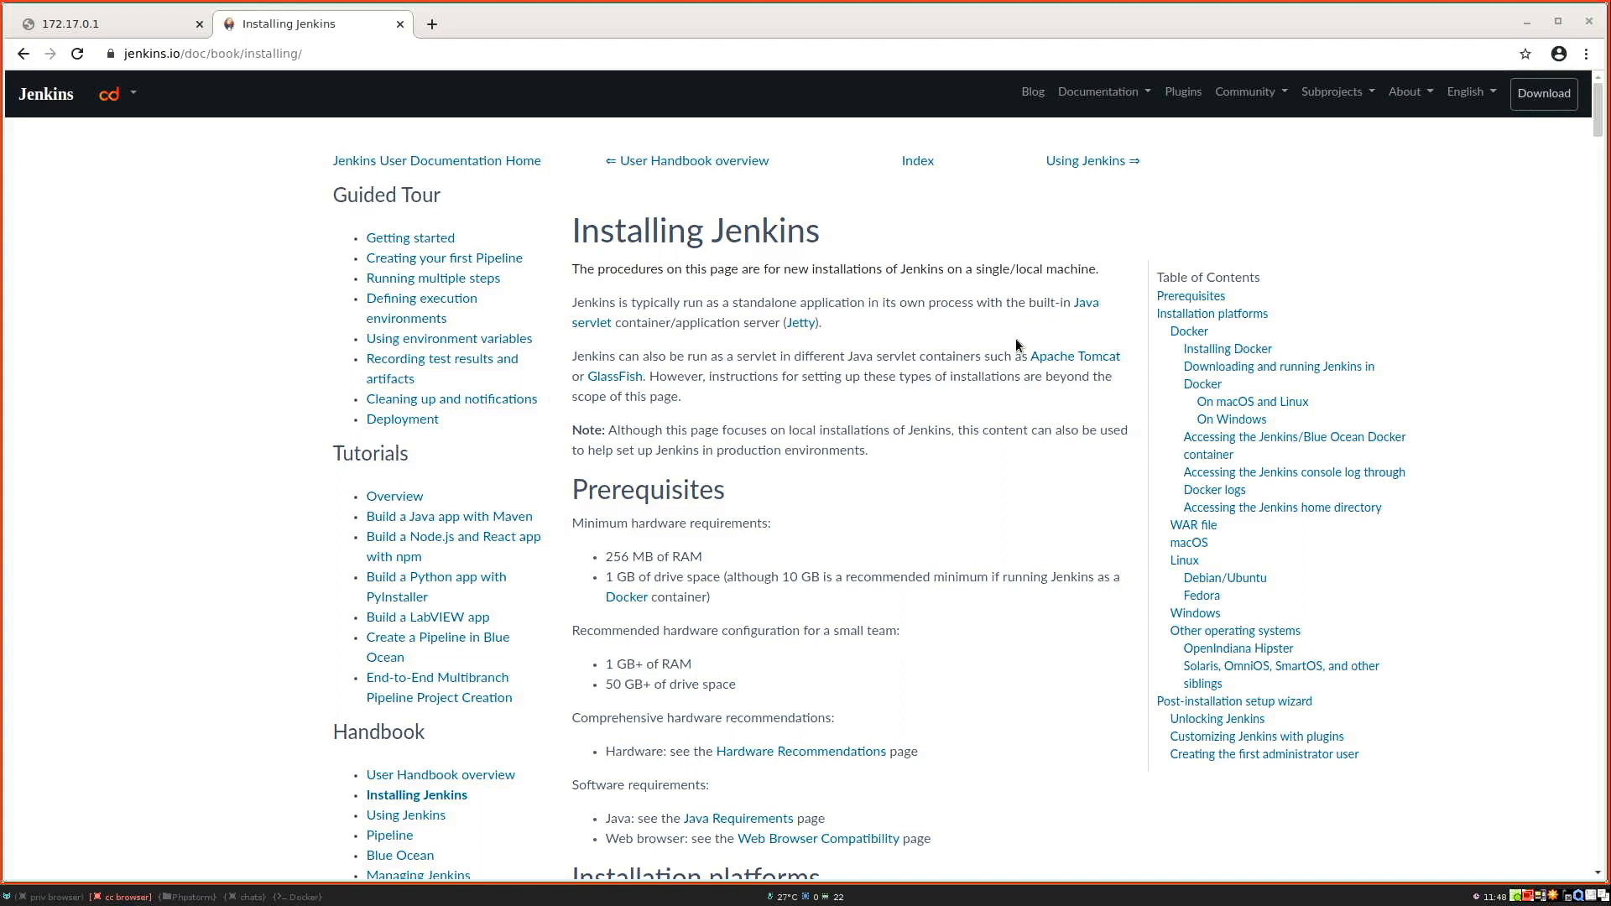
mouse_move(1251, 401)
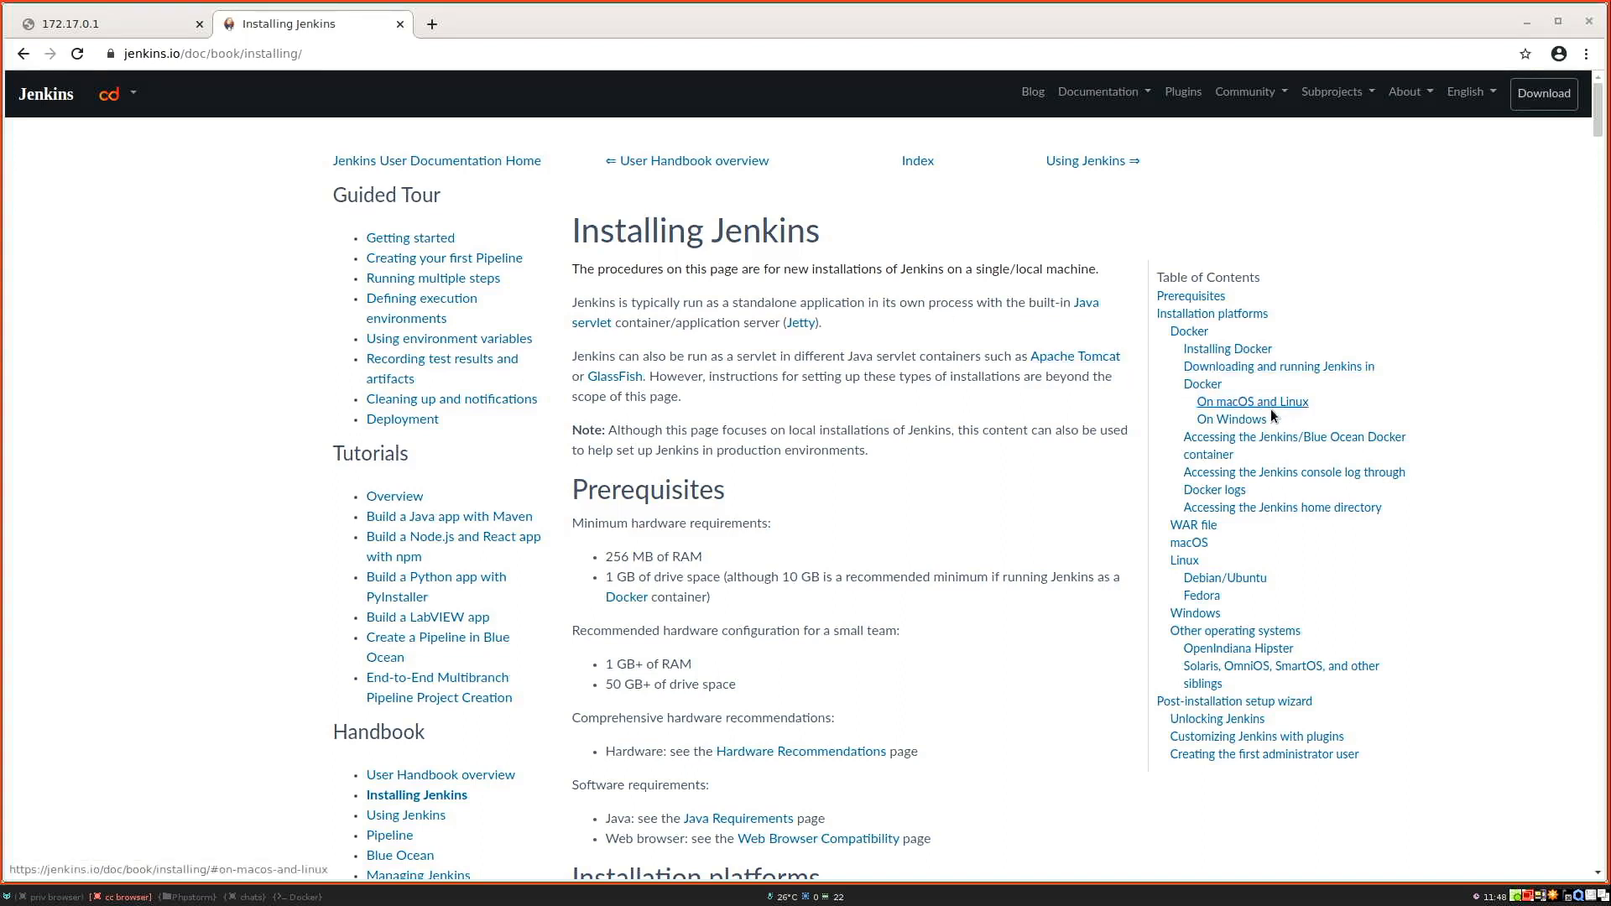
mouse_move(934, 379)
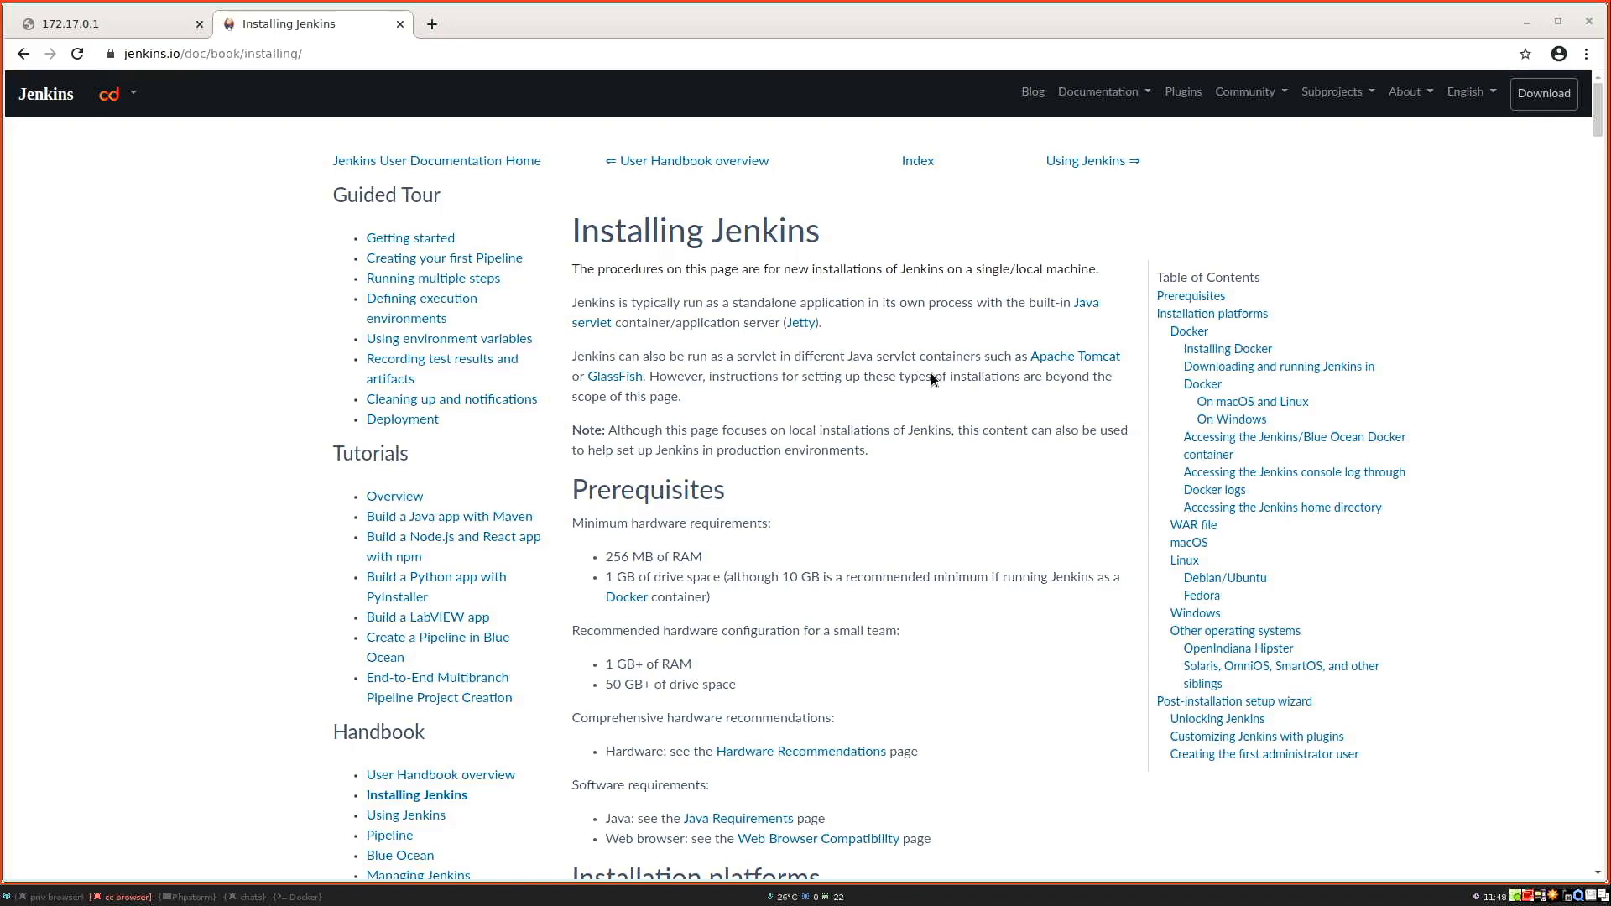
Scroll the Installing Jenkins page down to the 'On macOS and Linux' Docker instructions
scroll(down, 3)
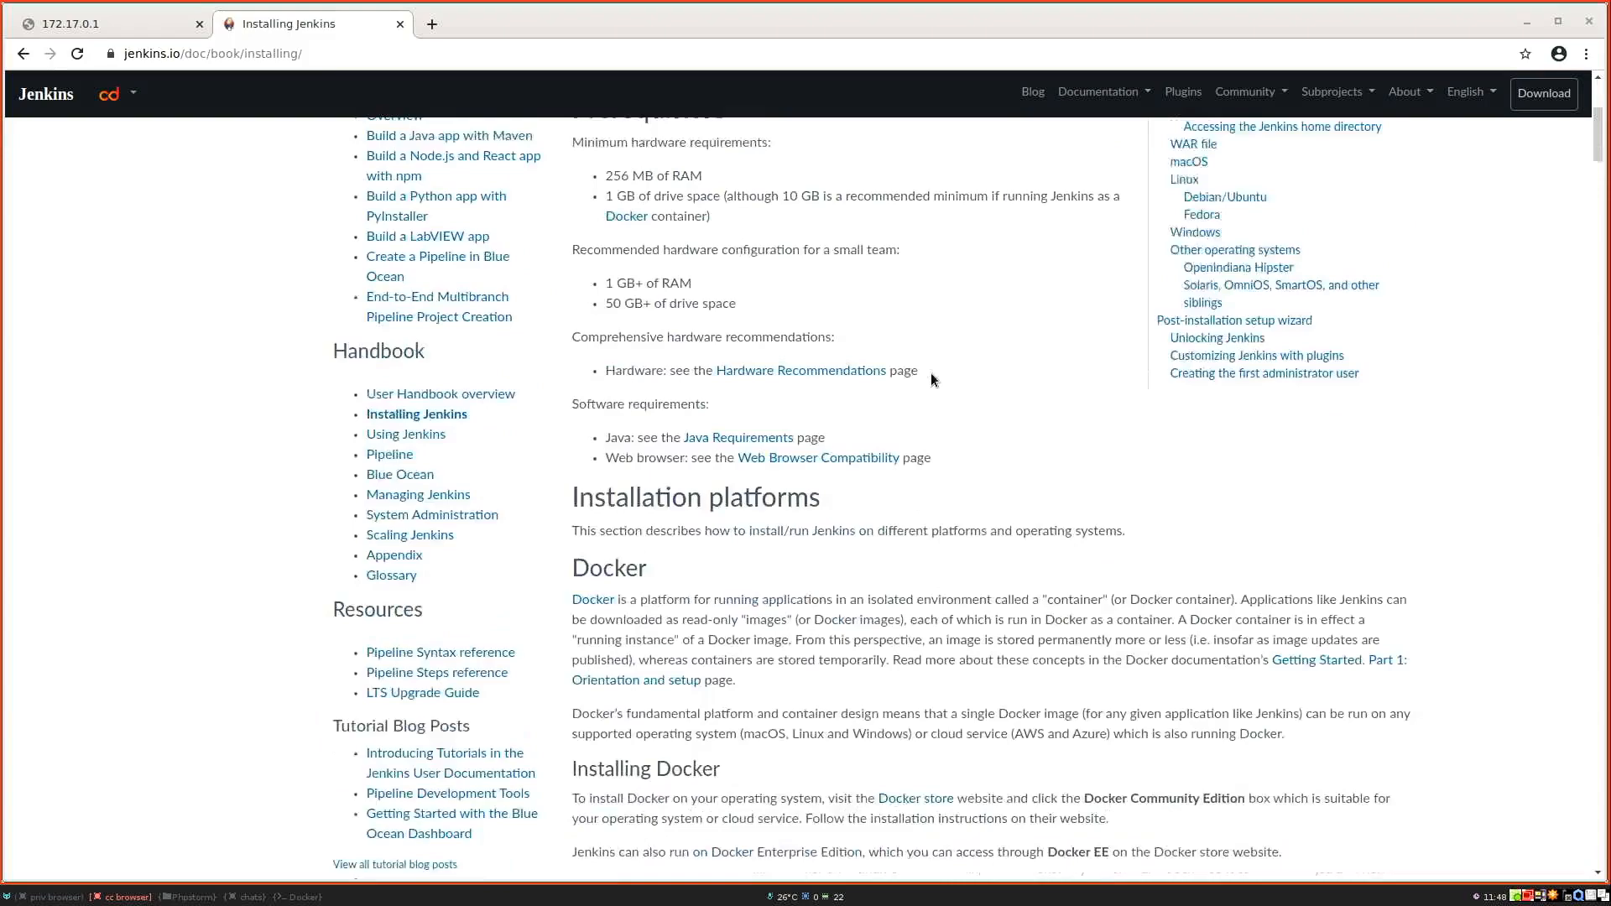
scroll(down, 3)
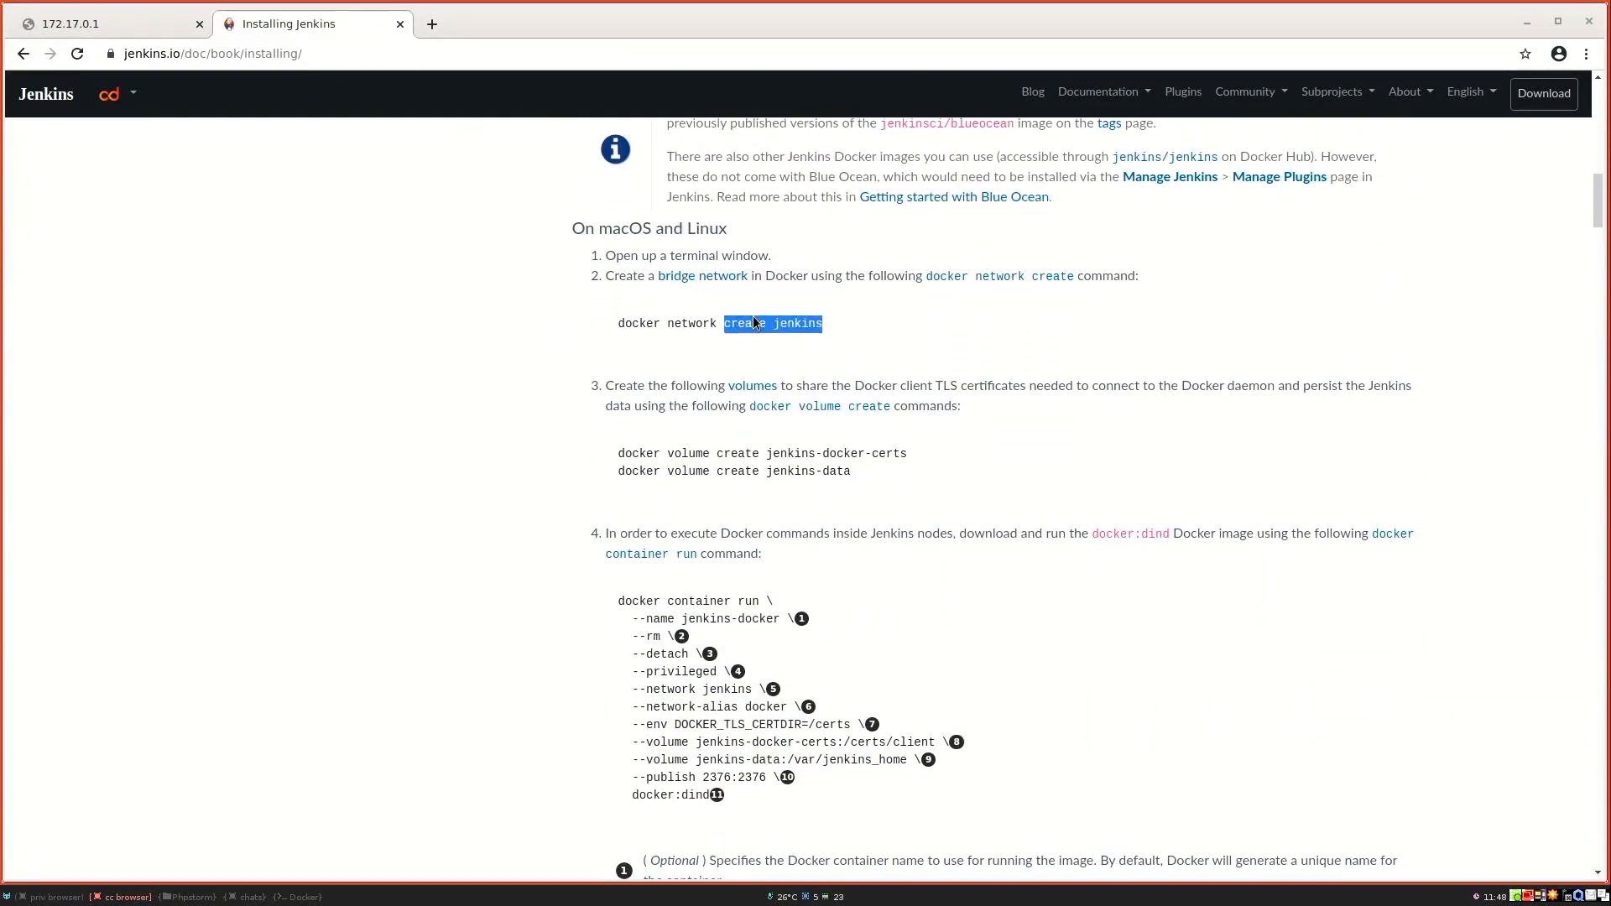
scroll(down, 3)
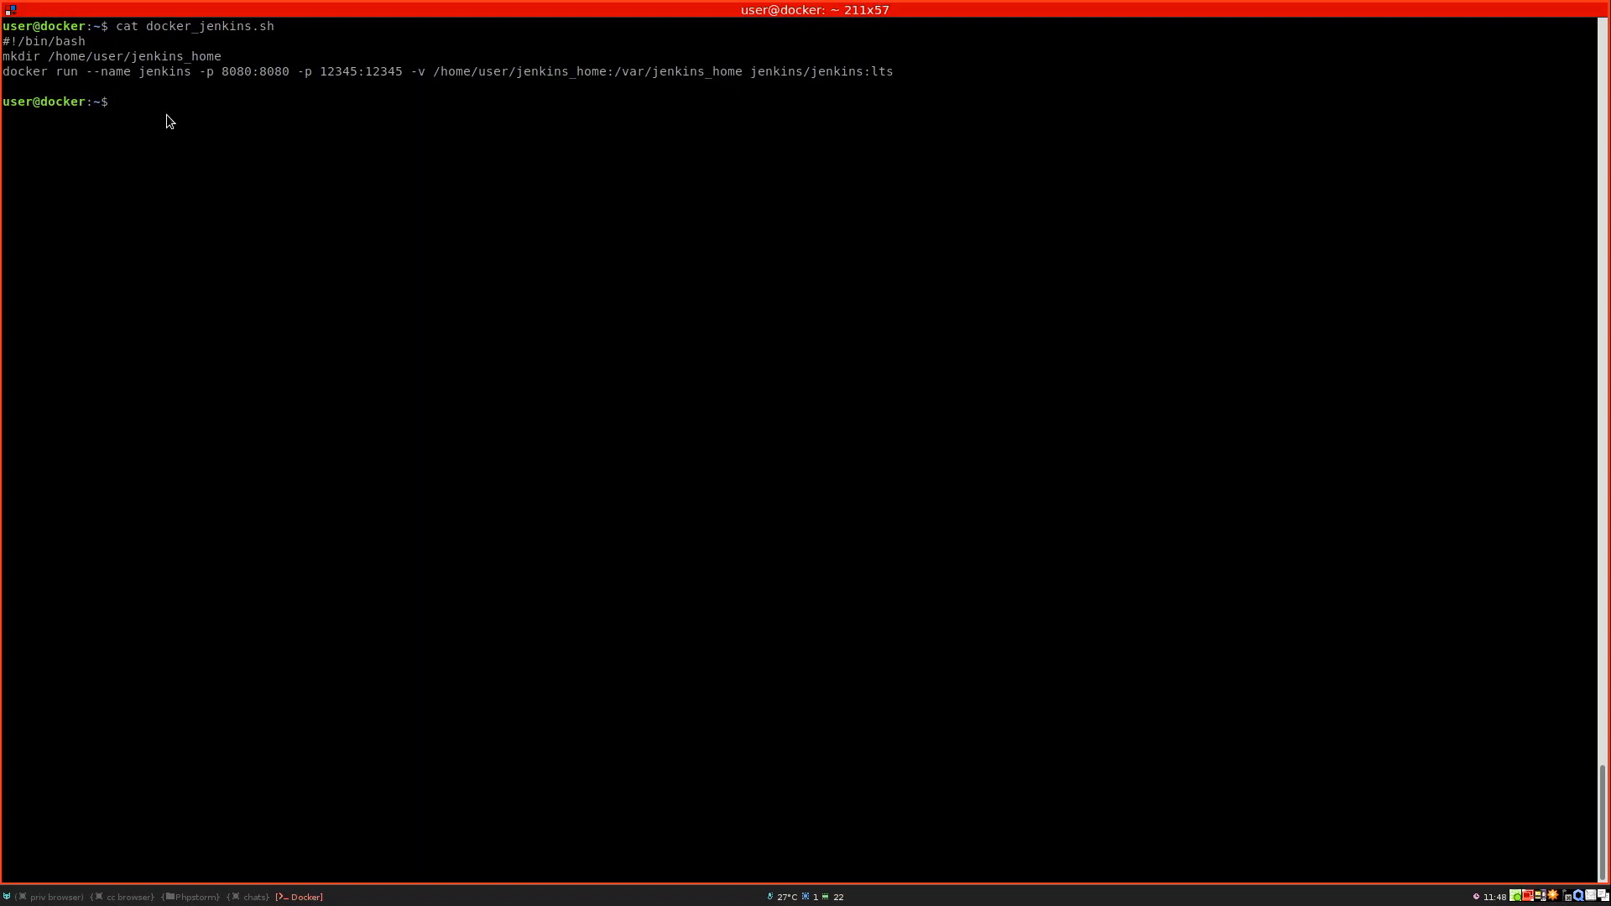
Copy the mkdir line from docker_jenkins.sh, force-remove jenkins_home and recreate it empty
double_click(134, 55)
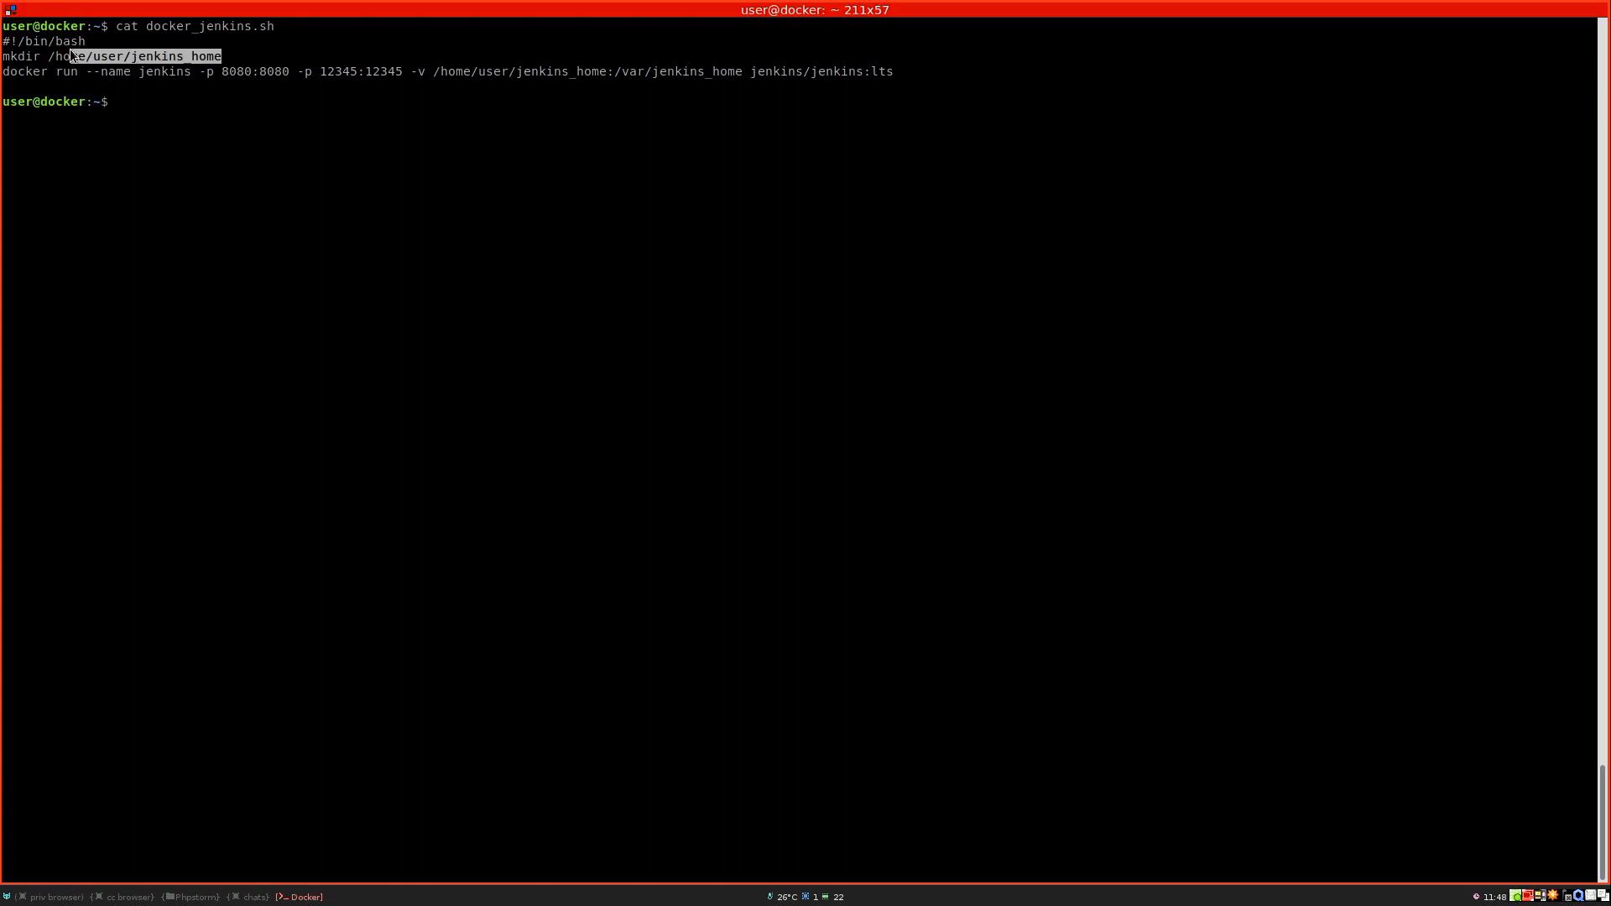
right_click(337, 179)
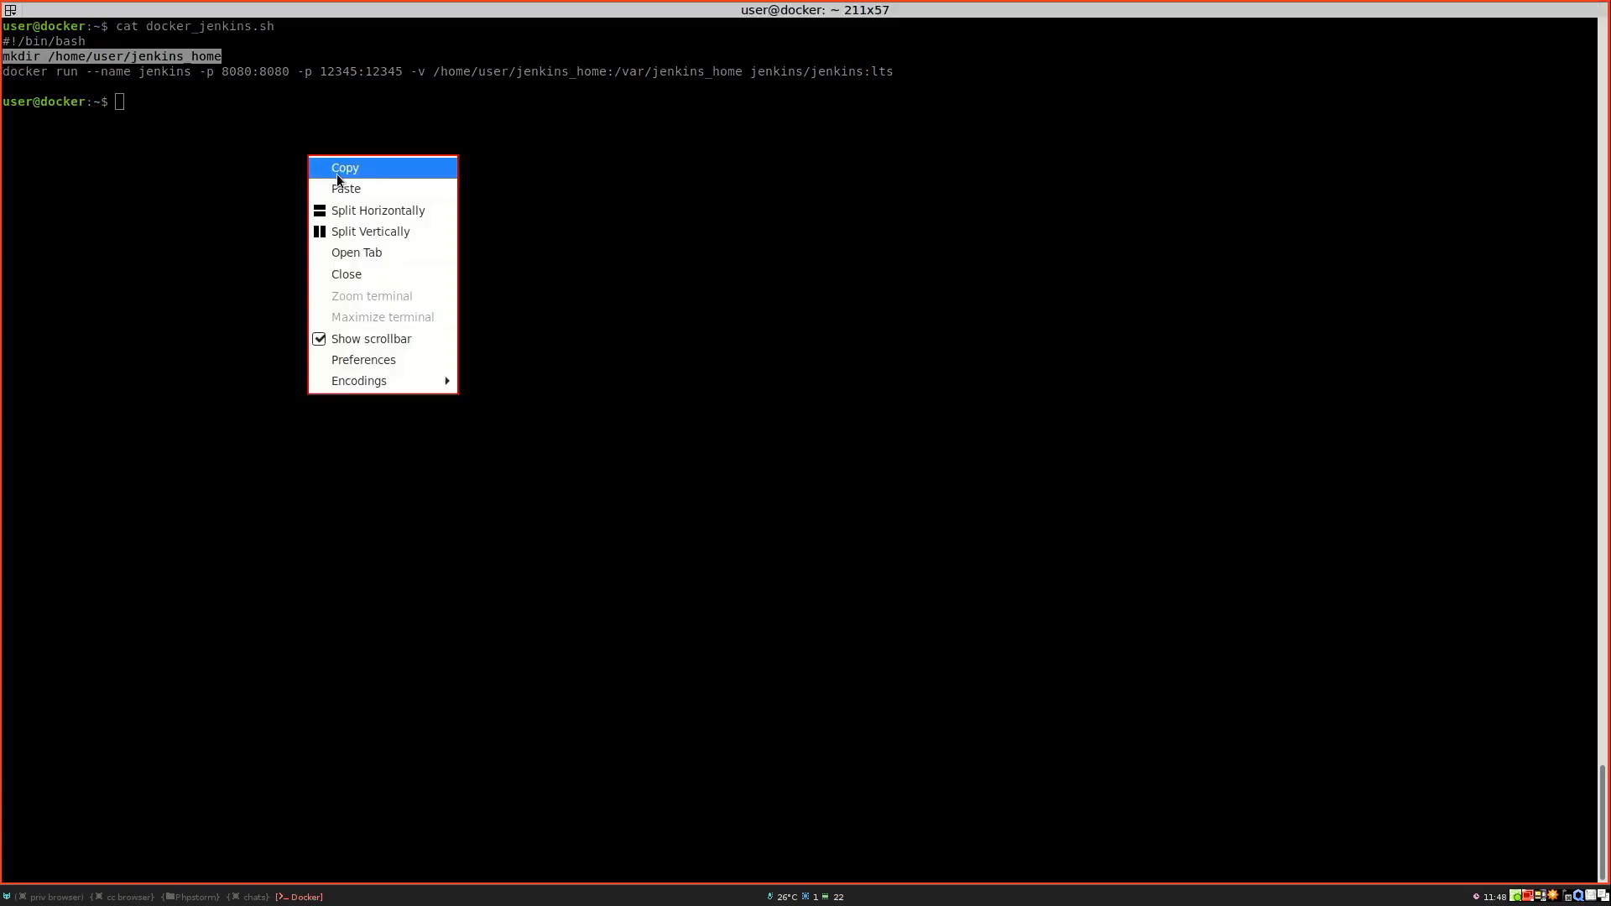
click(346, 188)
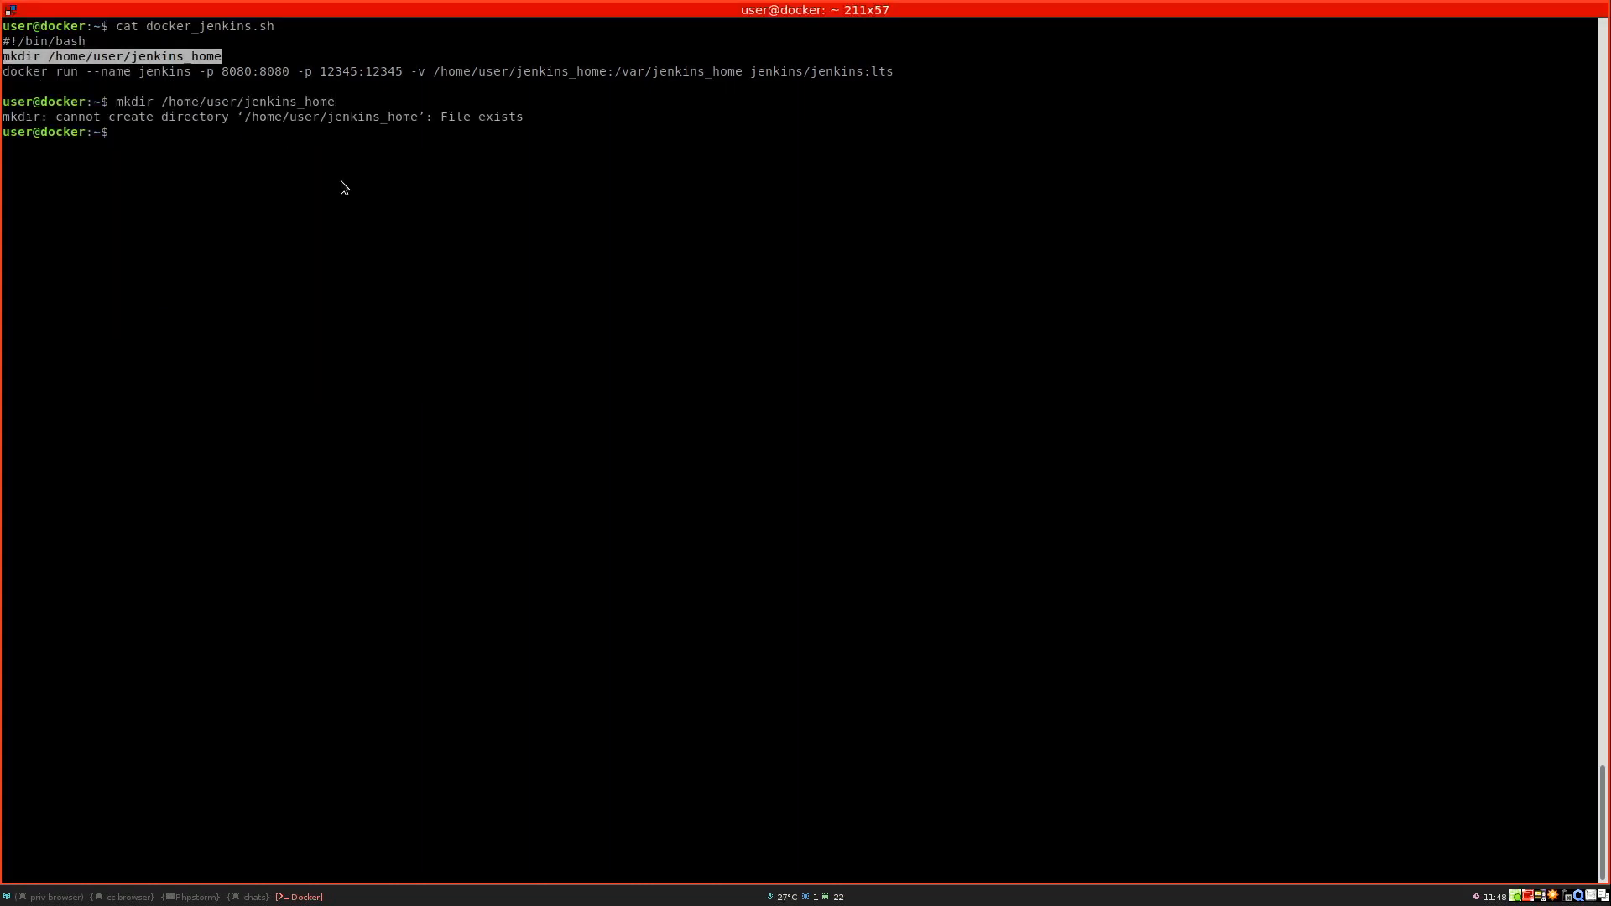
text(rm -rf mkdir /home/user/jenkins_home)
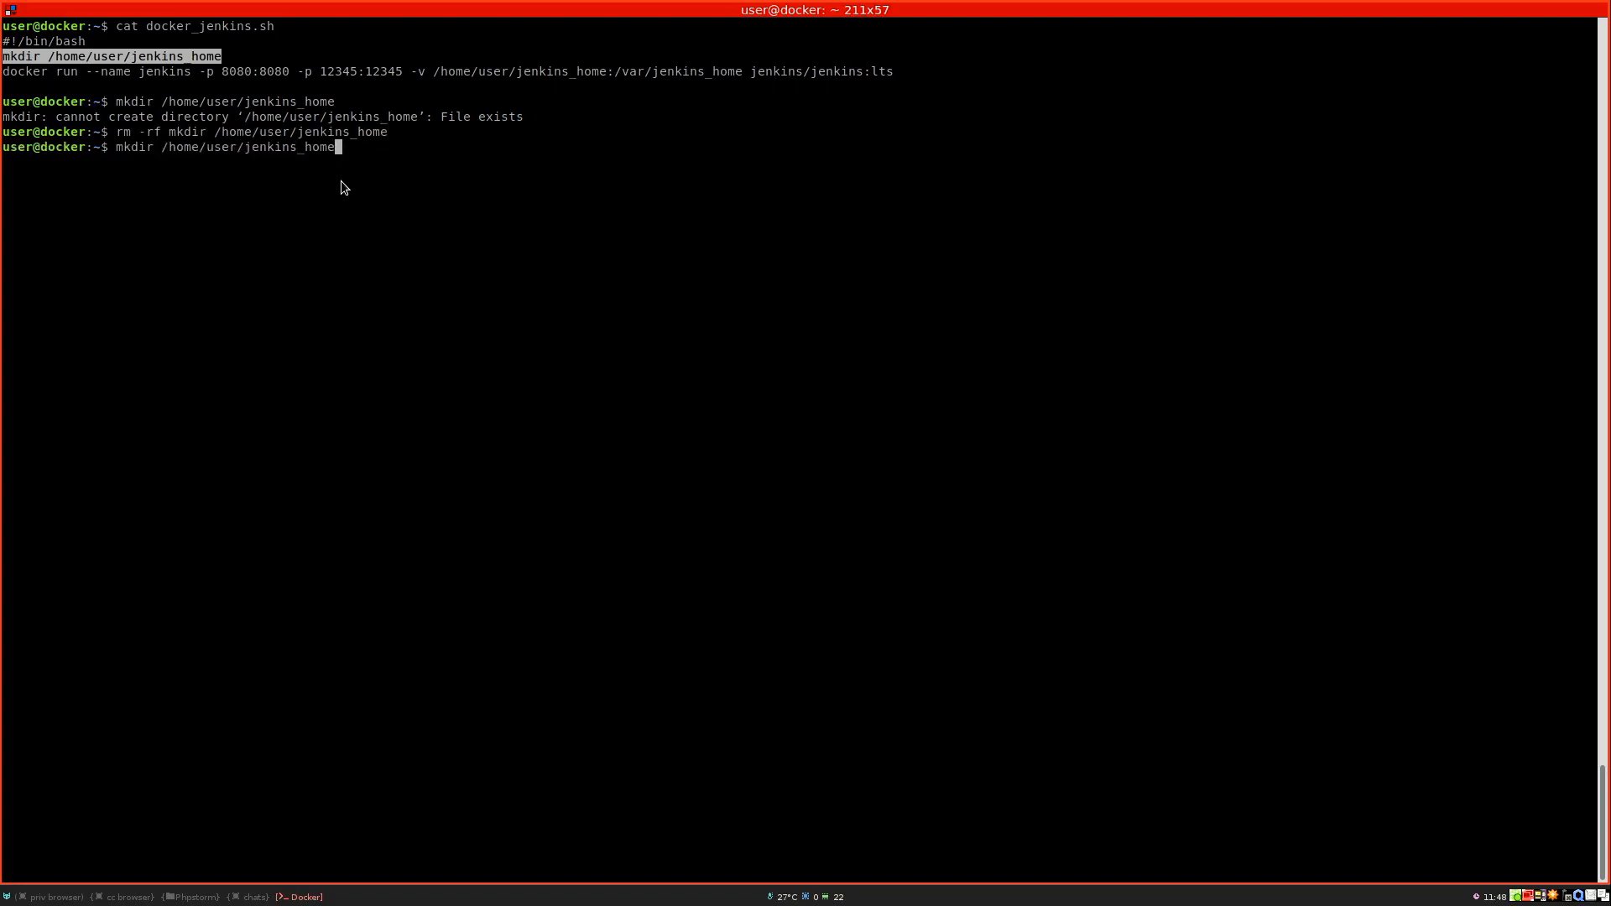
key(Return)
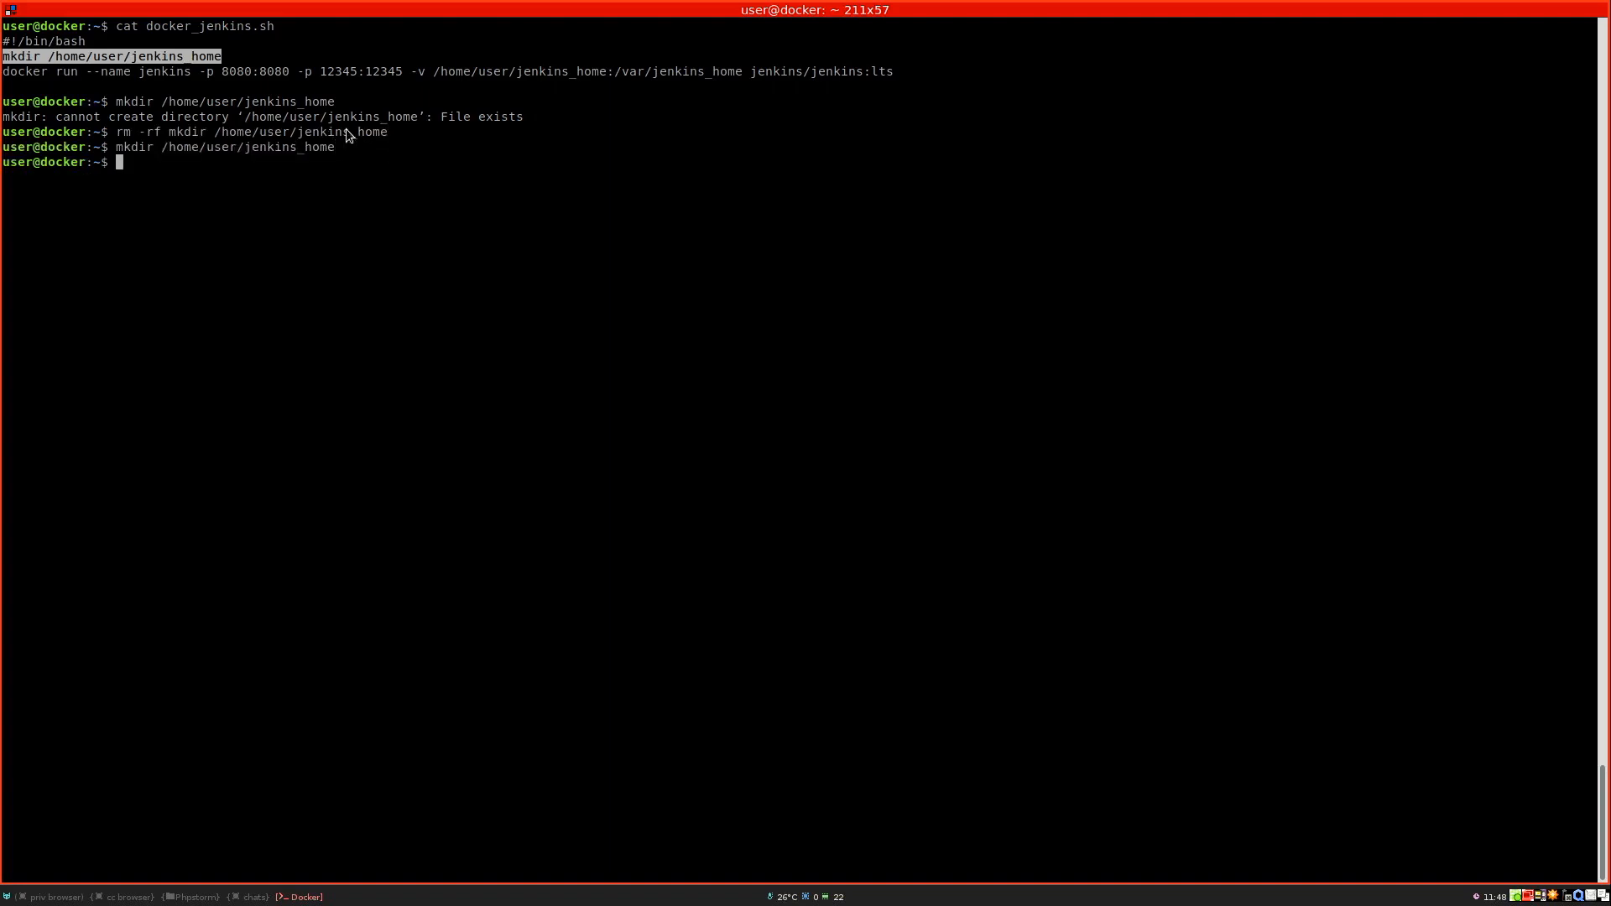
mouse_move(17, 74)
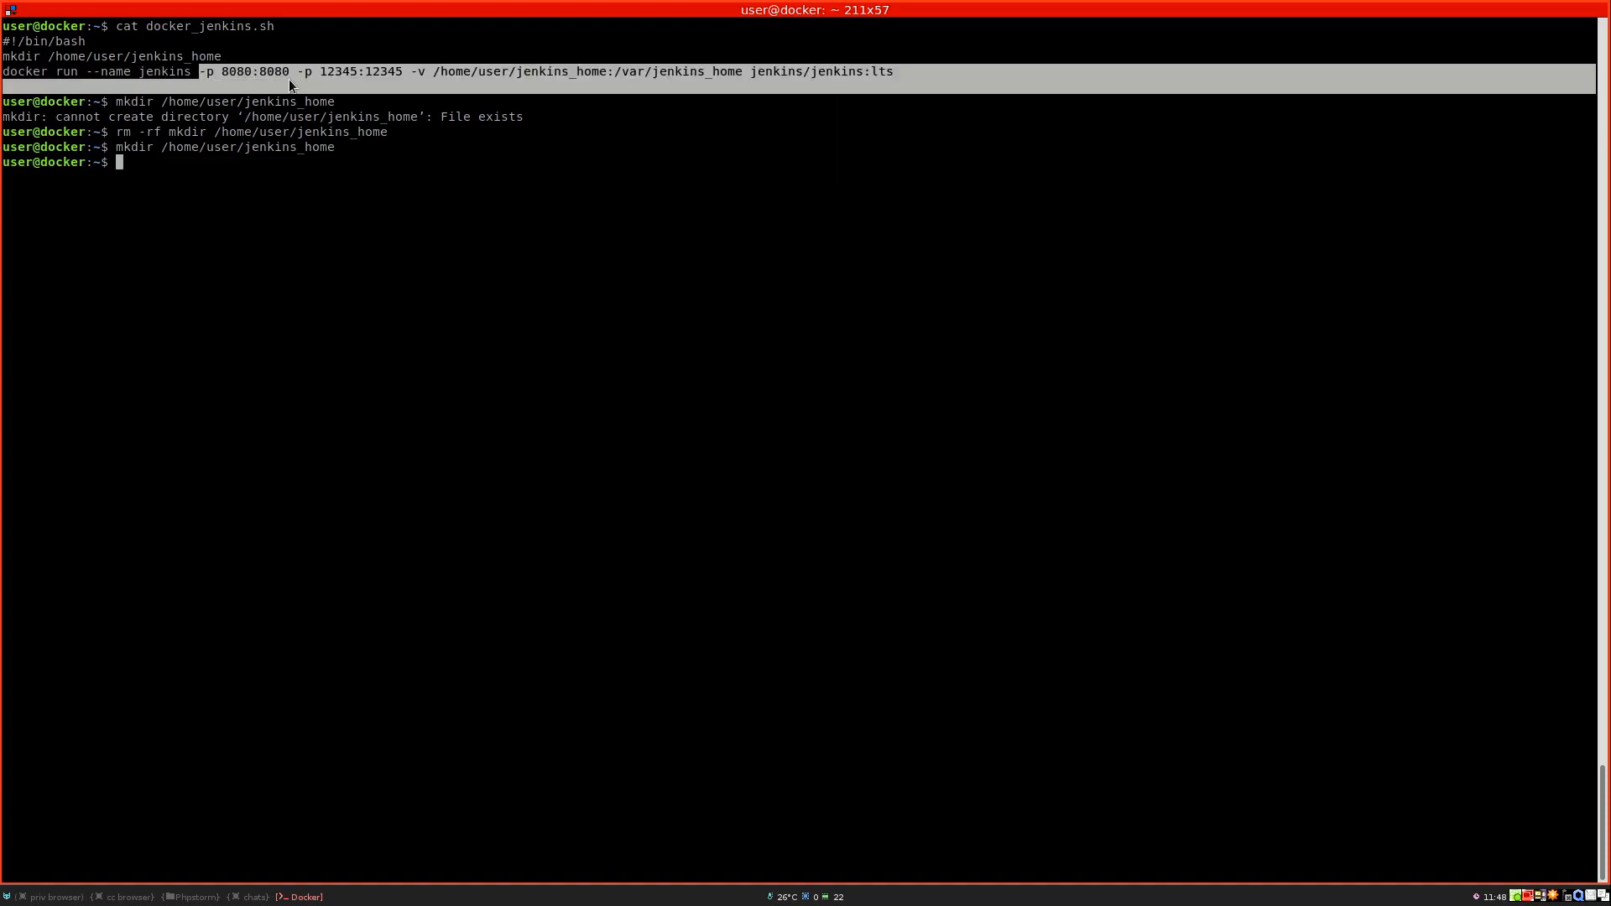
double_click(253, 70)
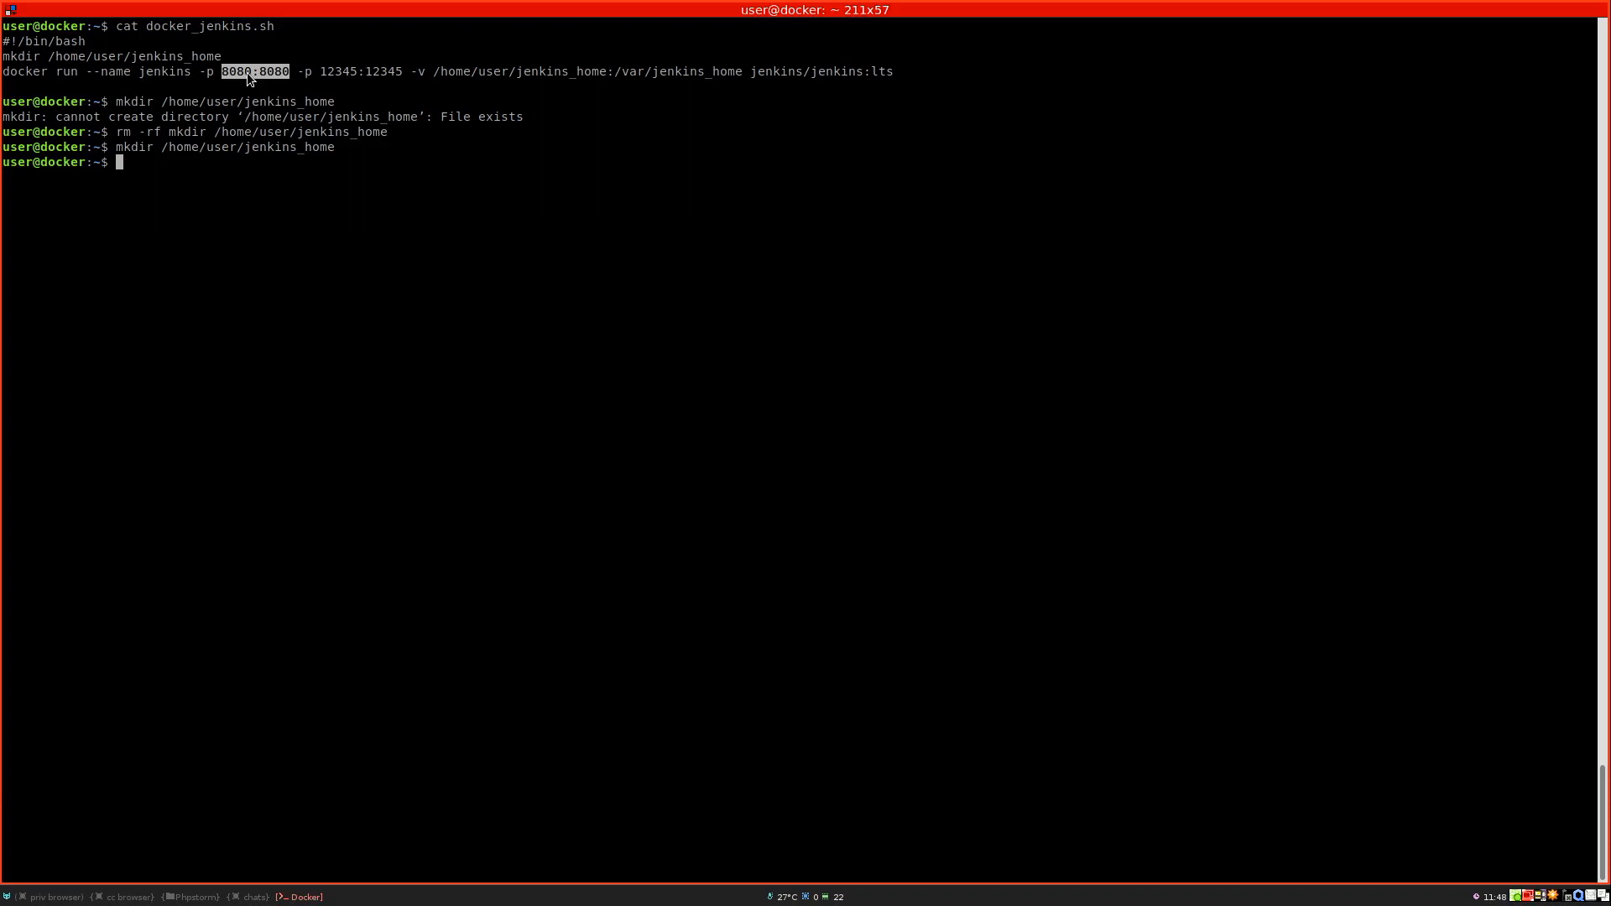
mouse_move(353, 81)
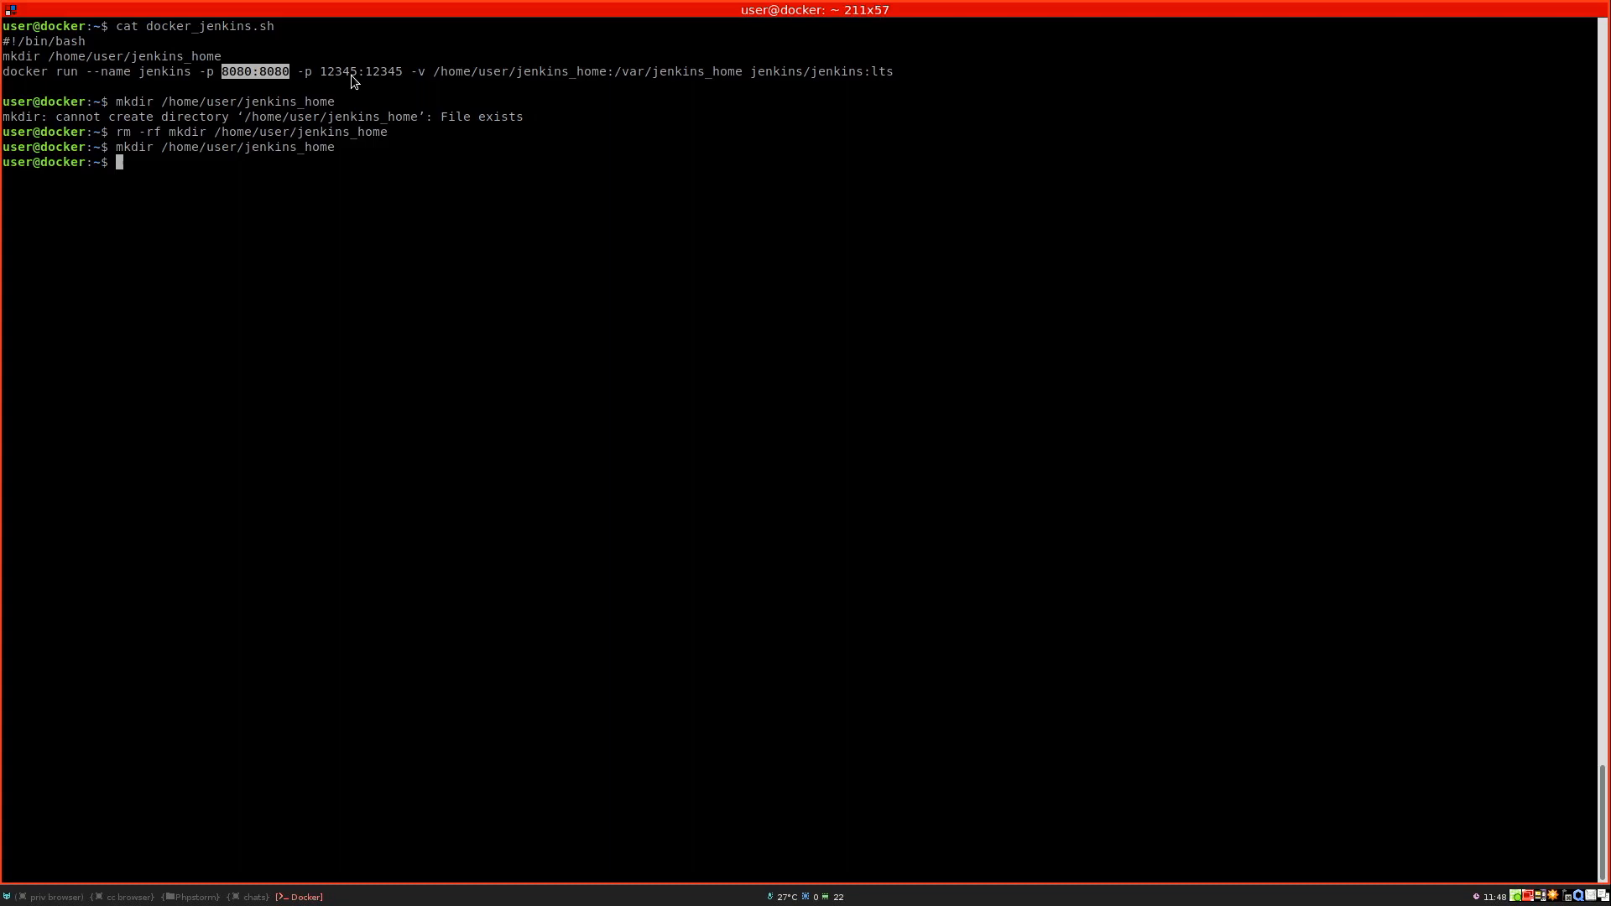
mouse_move(415, 80)
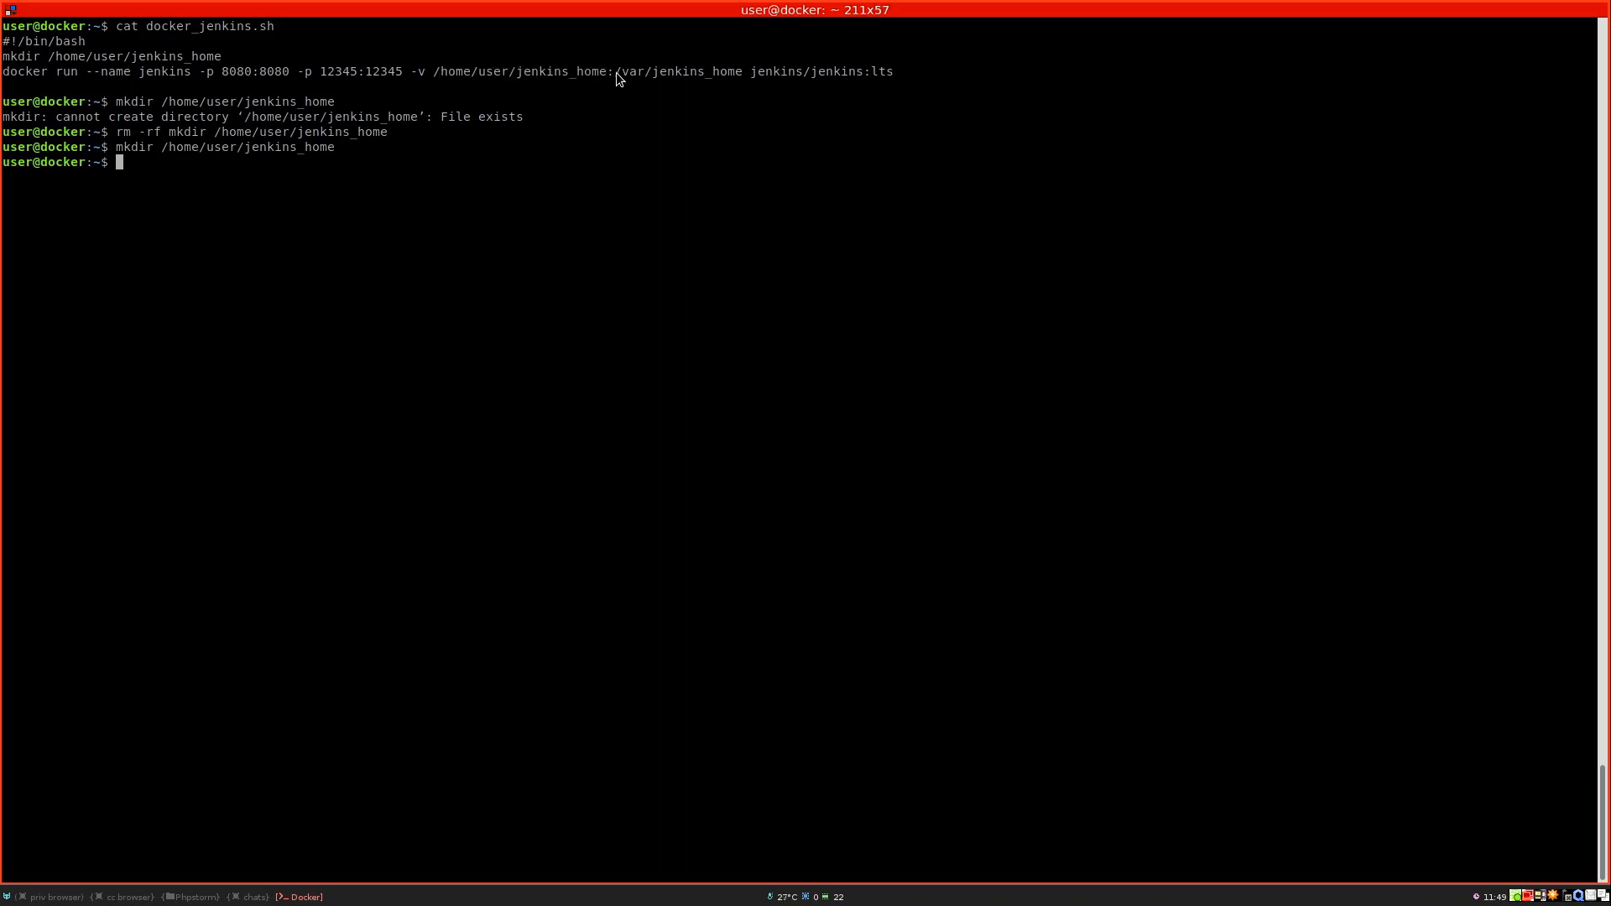
double_click(678, 70)
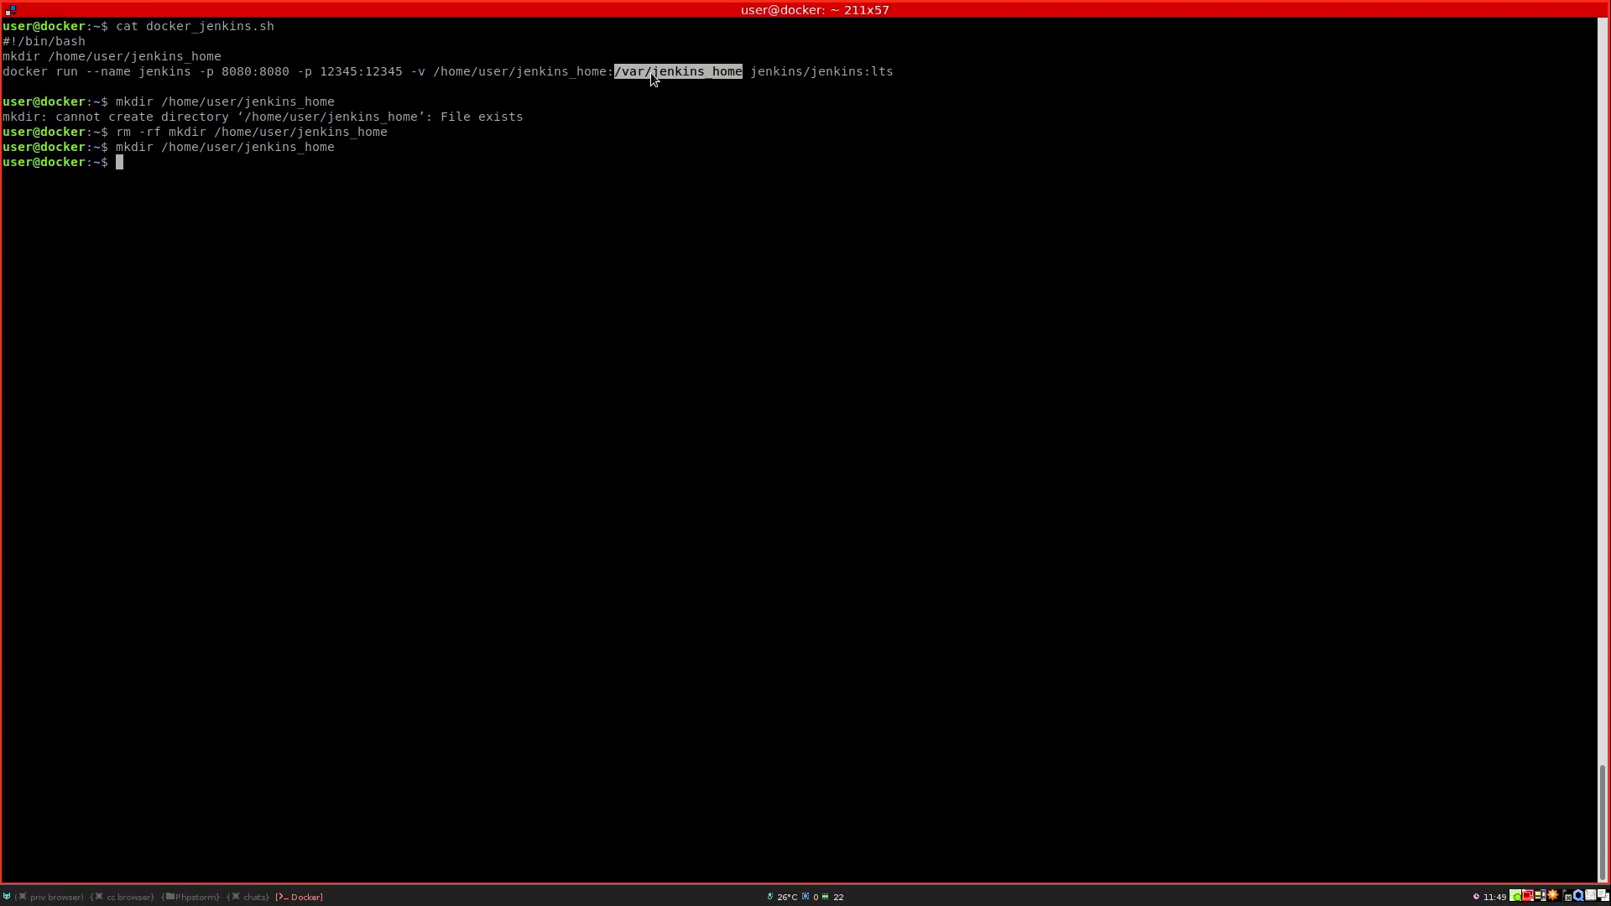
mouse_move(754, 73)
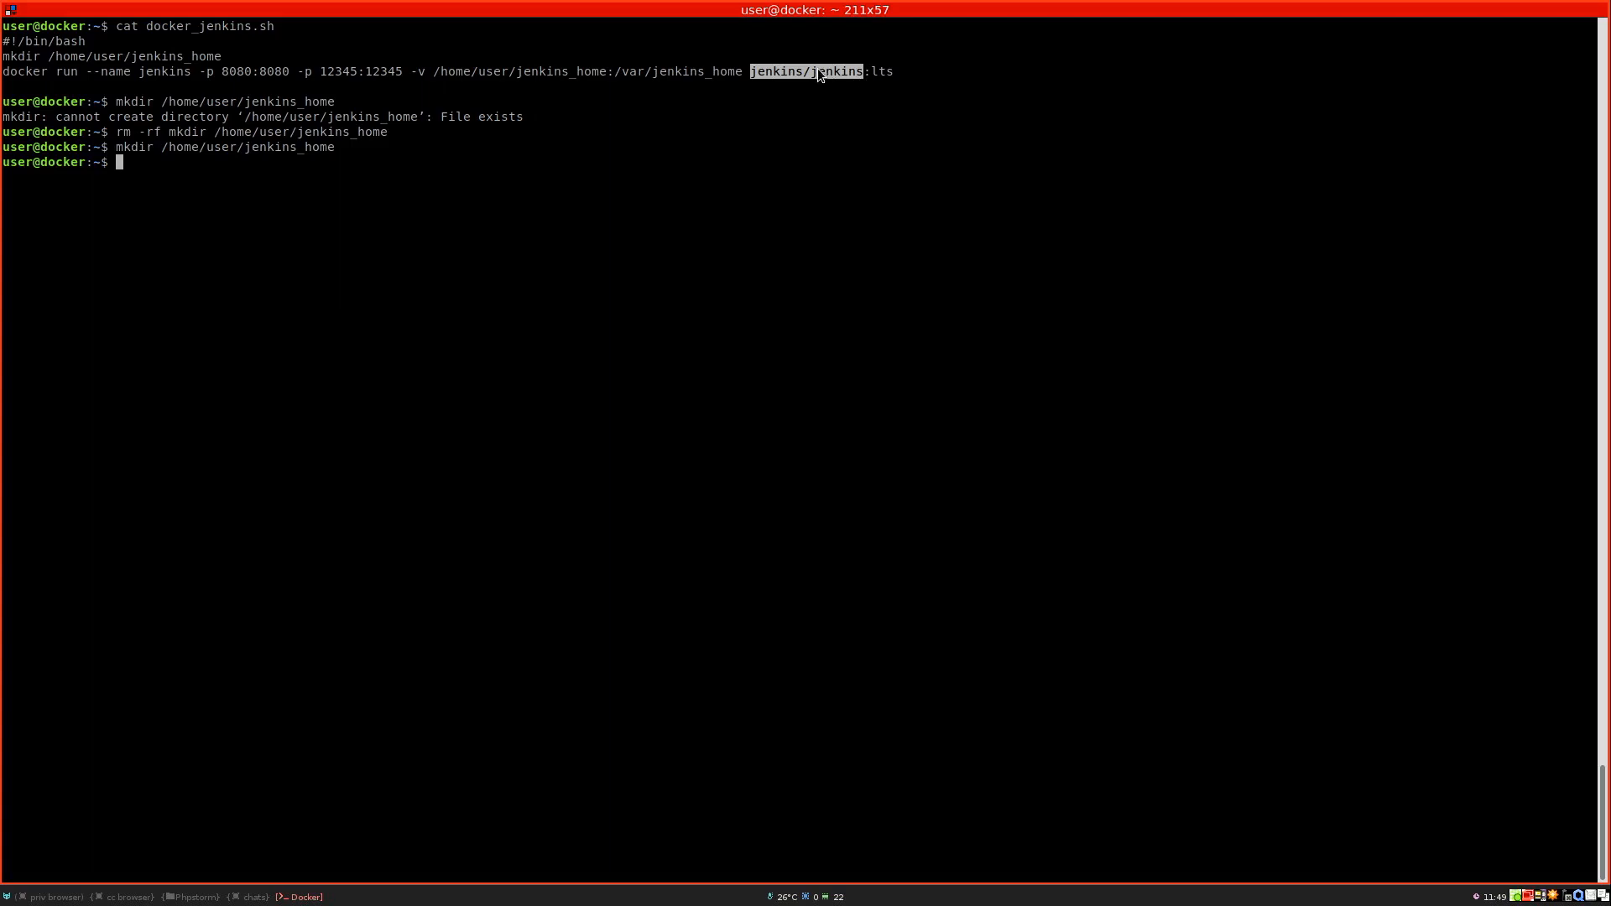
mouse_move(882, 78)
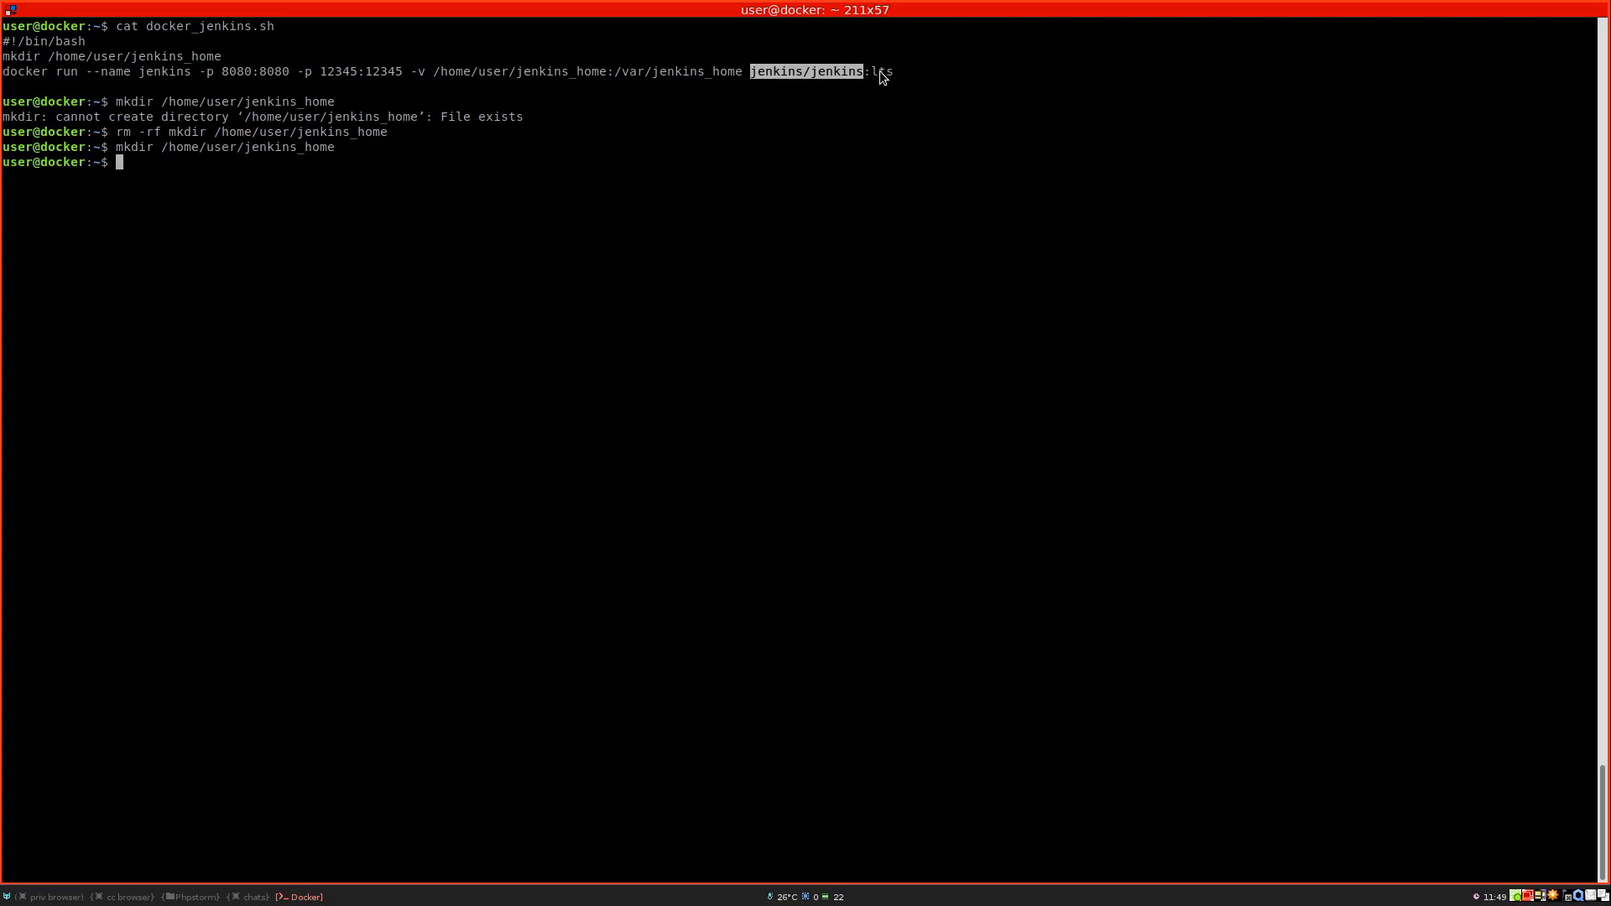
mouse_move(947, 78)
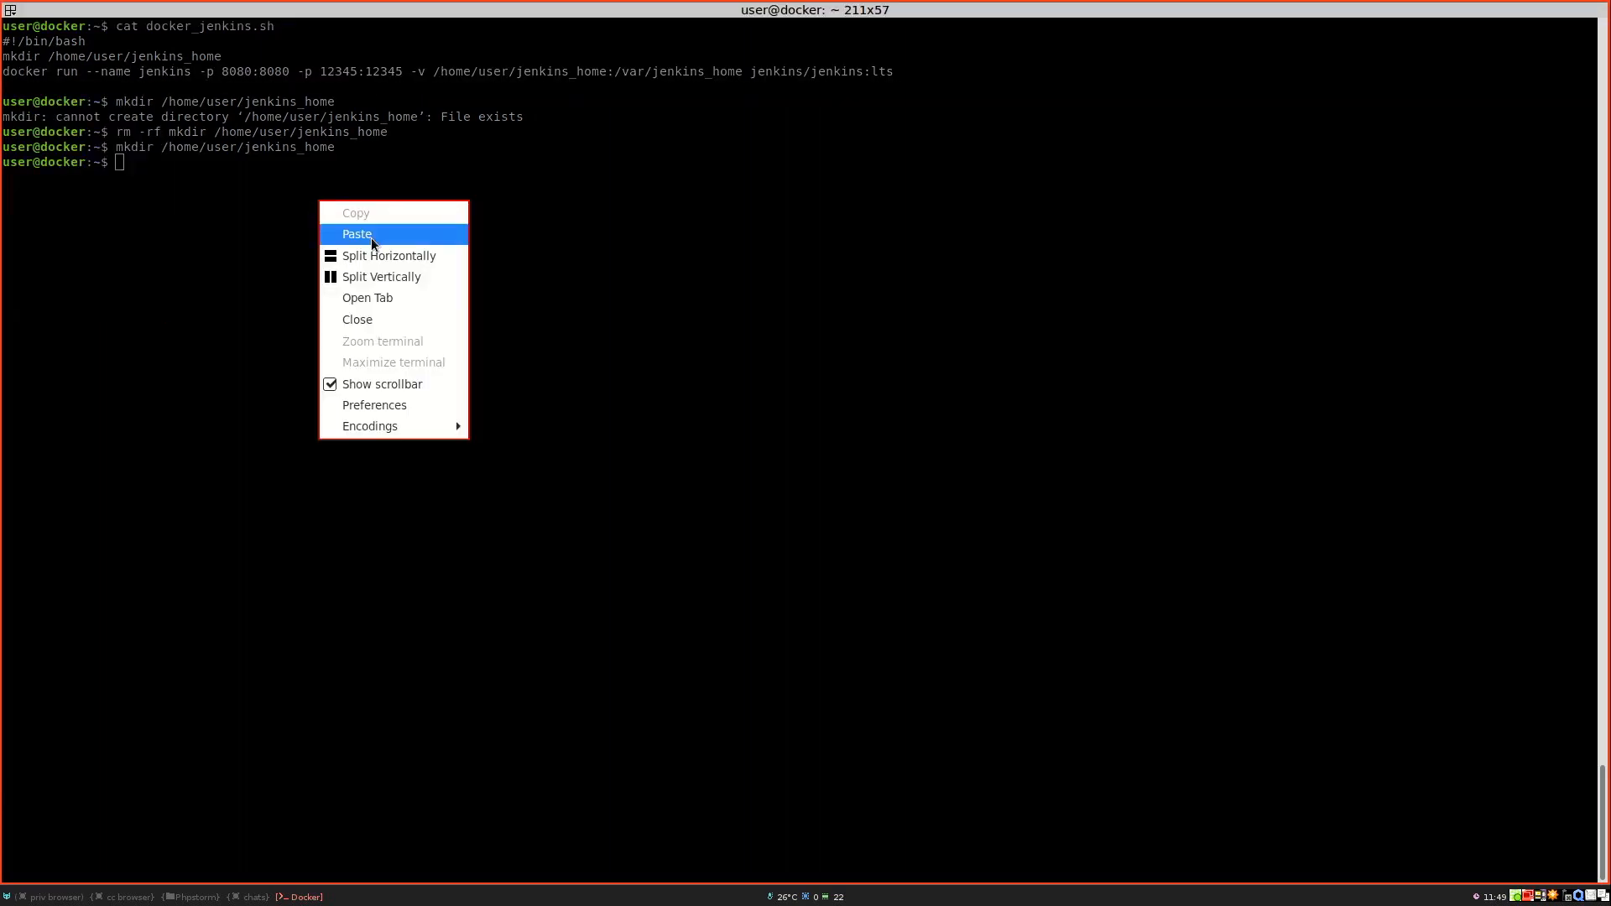
Paste and run the docker run command for jenkins/jenkins:lts, then copy the initial admin password
click(357, 233)
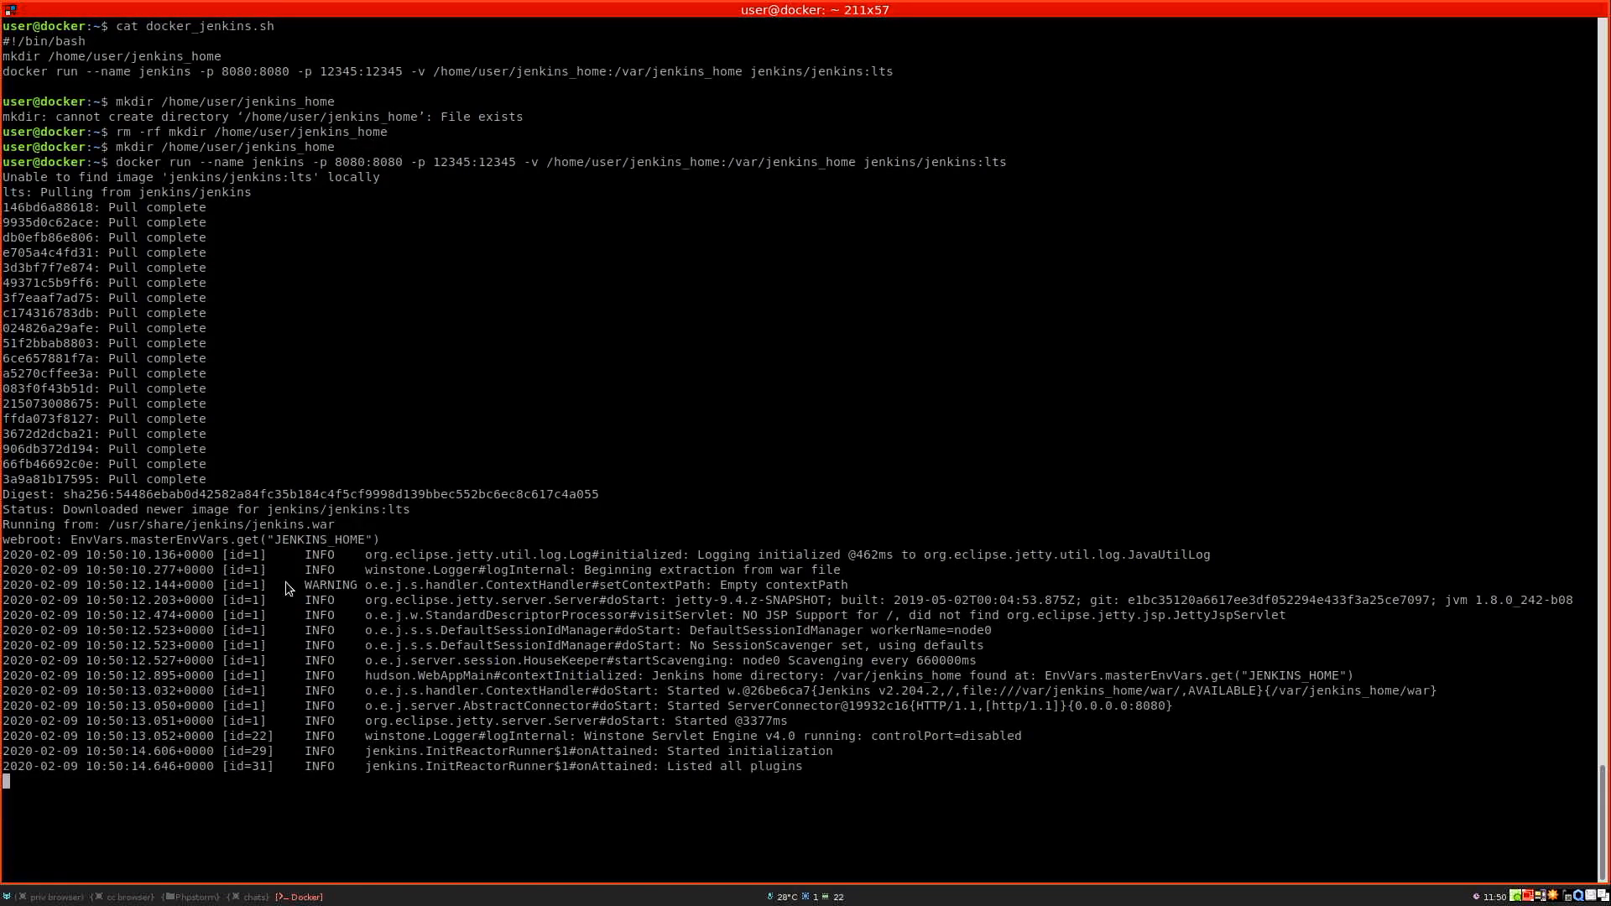
scroll(down, 3)
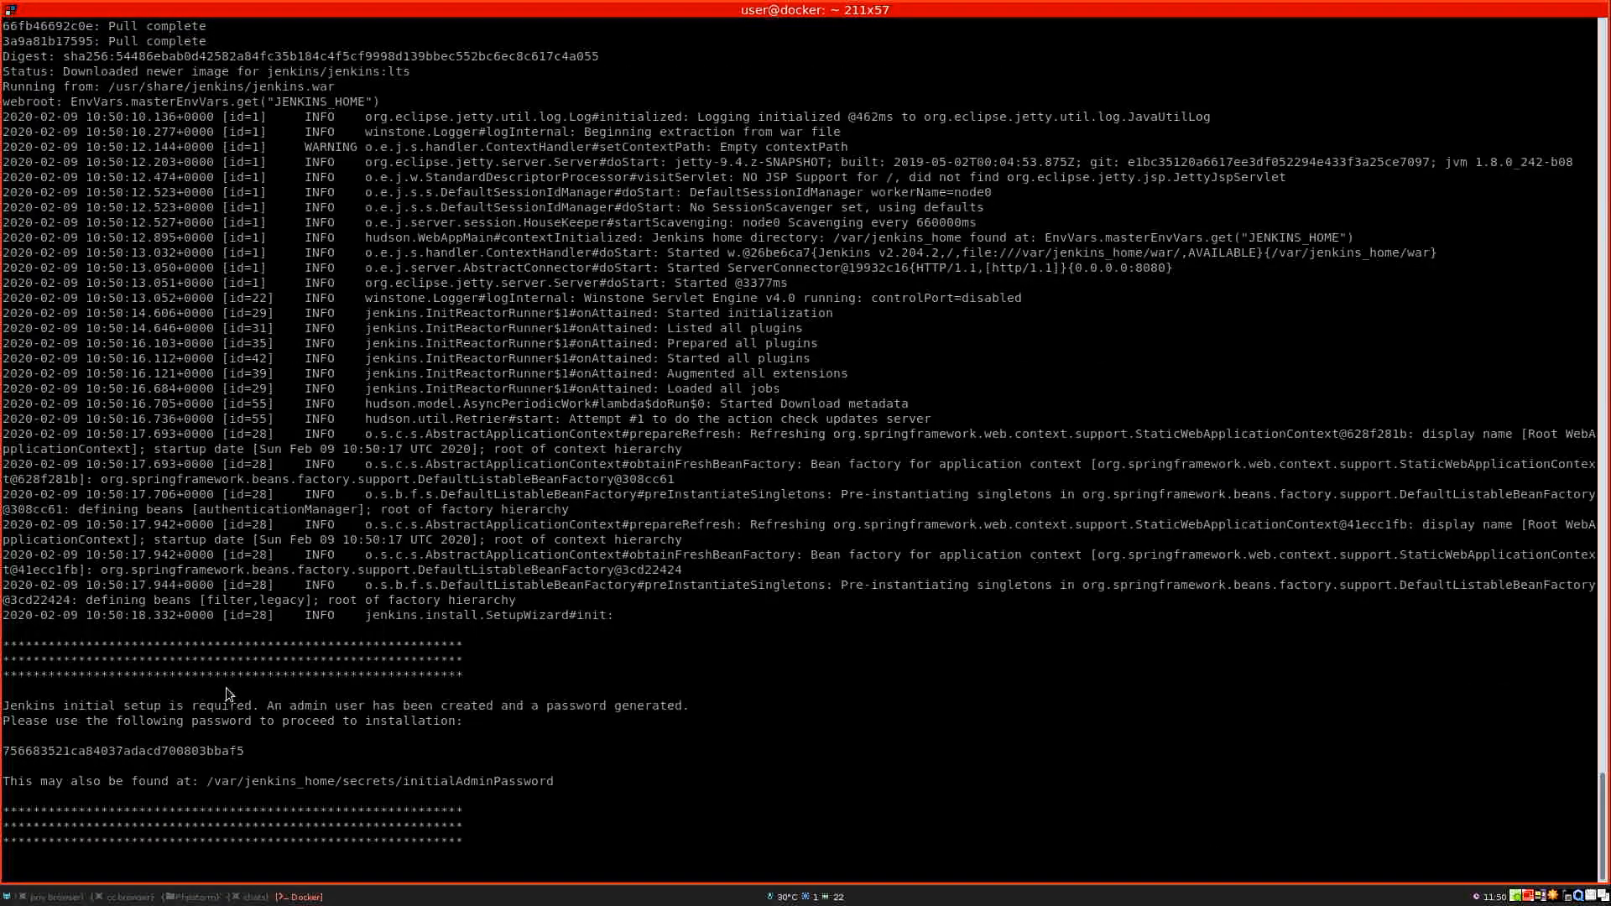
right_click(159, 755)
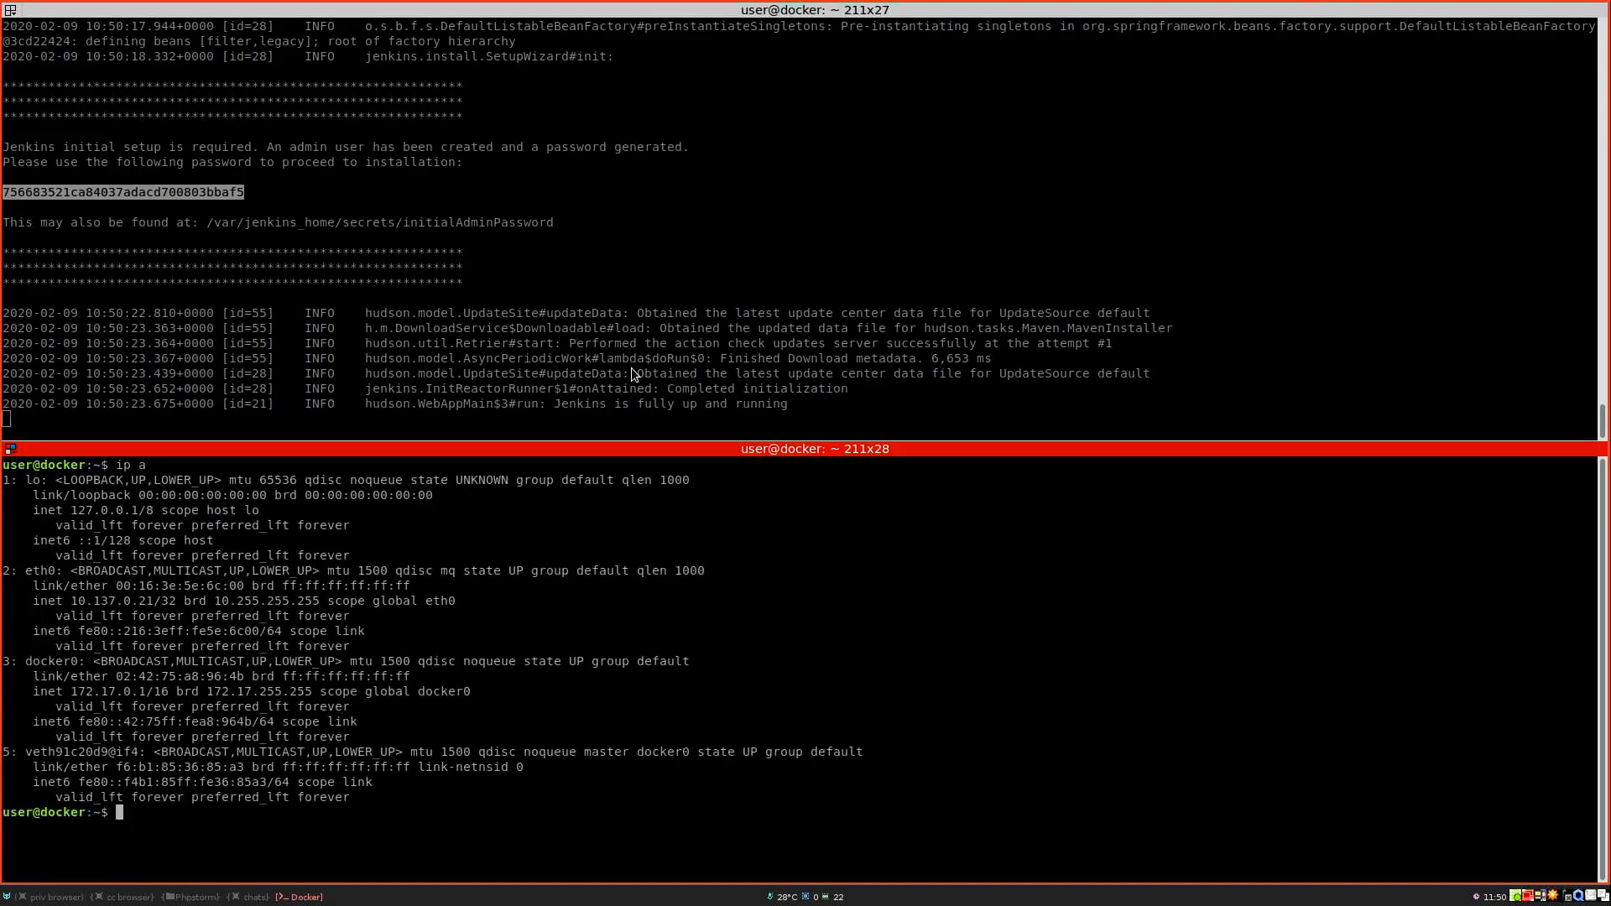
mouse_move(31, 665)
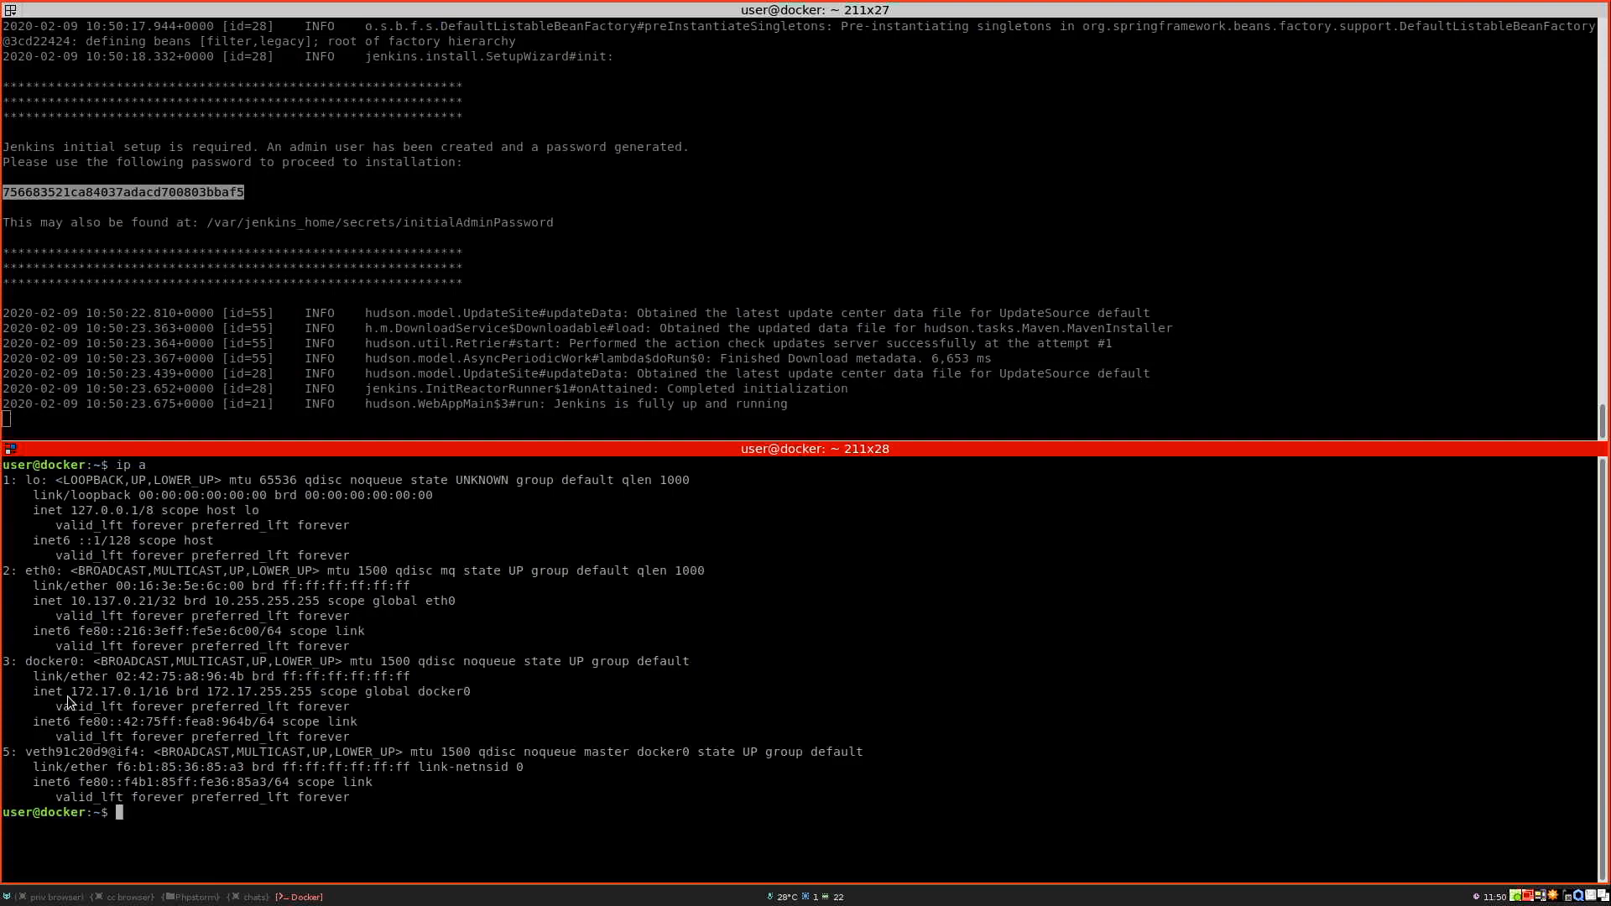
Copy the docker0 inet address 172.17.0.1 from the ip a output
double_click(106, 690)
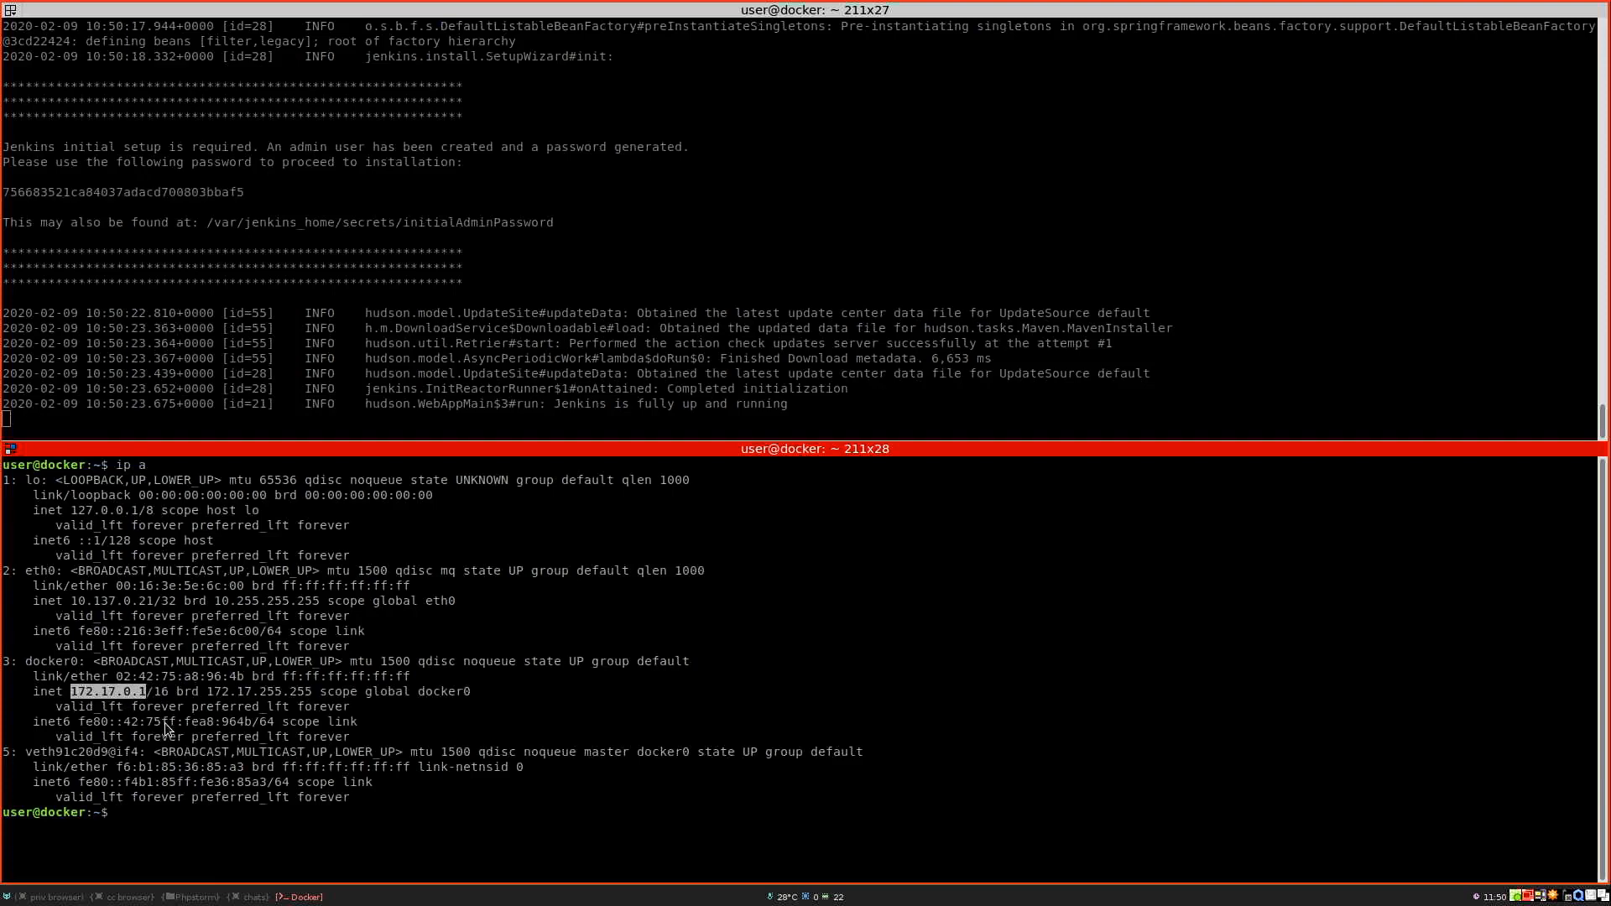
mouse_move(102, 703)
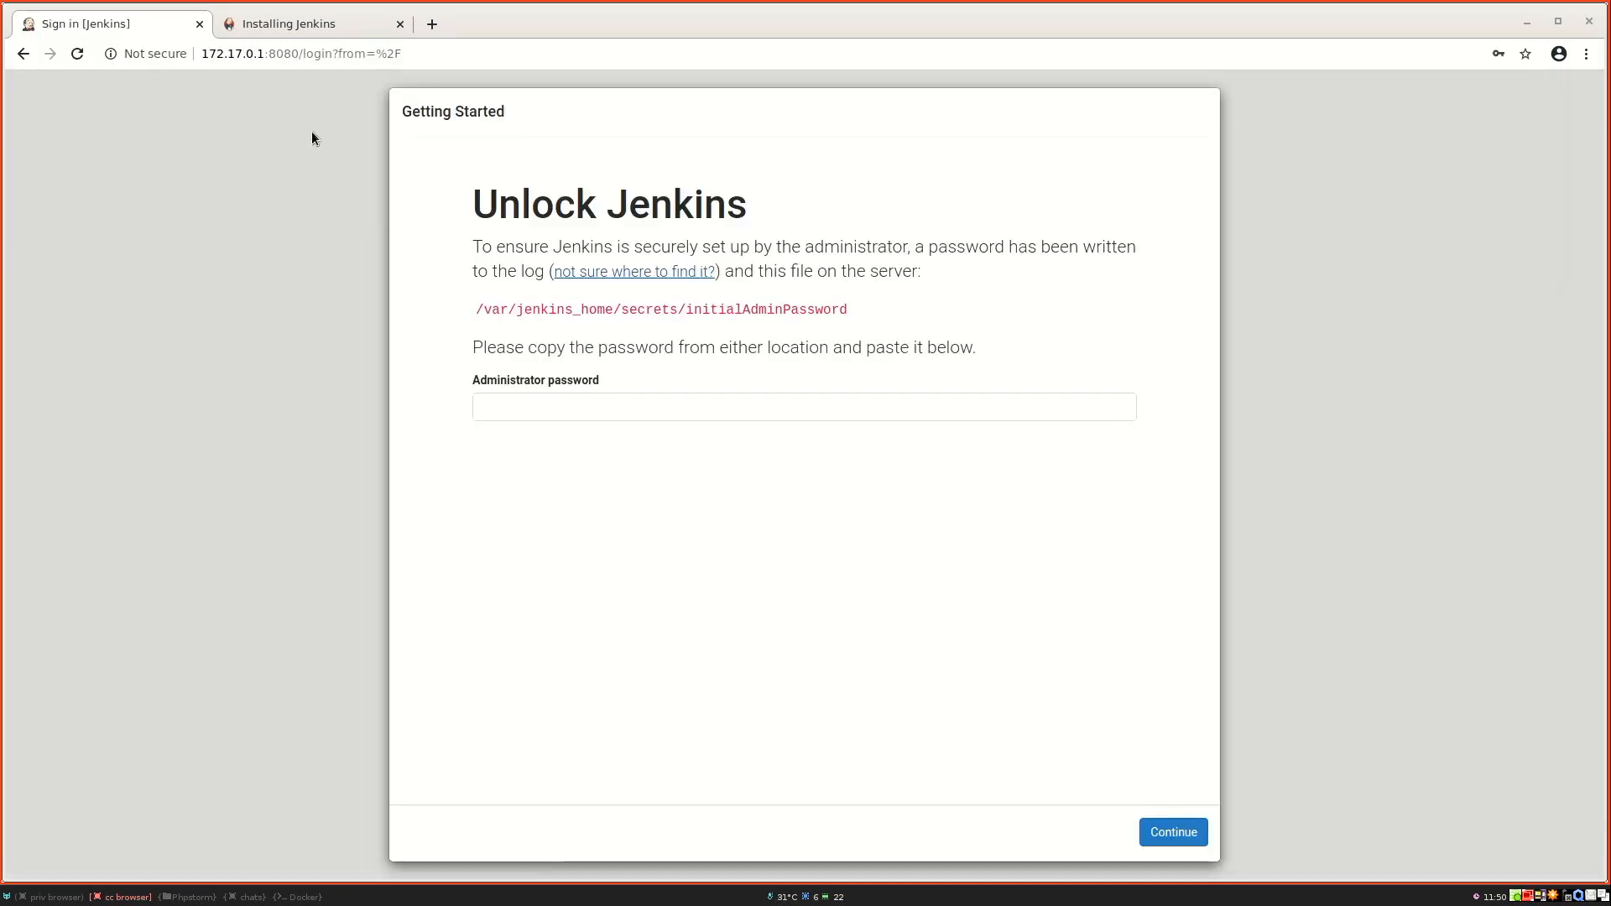
Paste the initial admin password into Unlock Jenkins at 172.17.0.1:8080 and continue
click(804, 407)
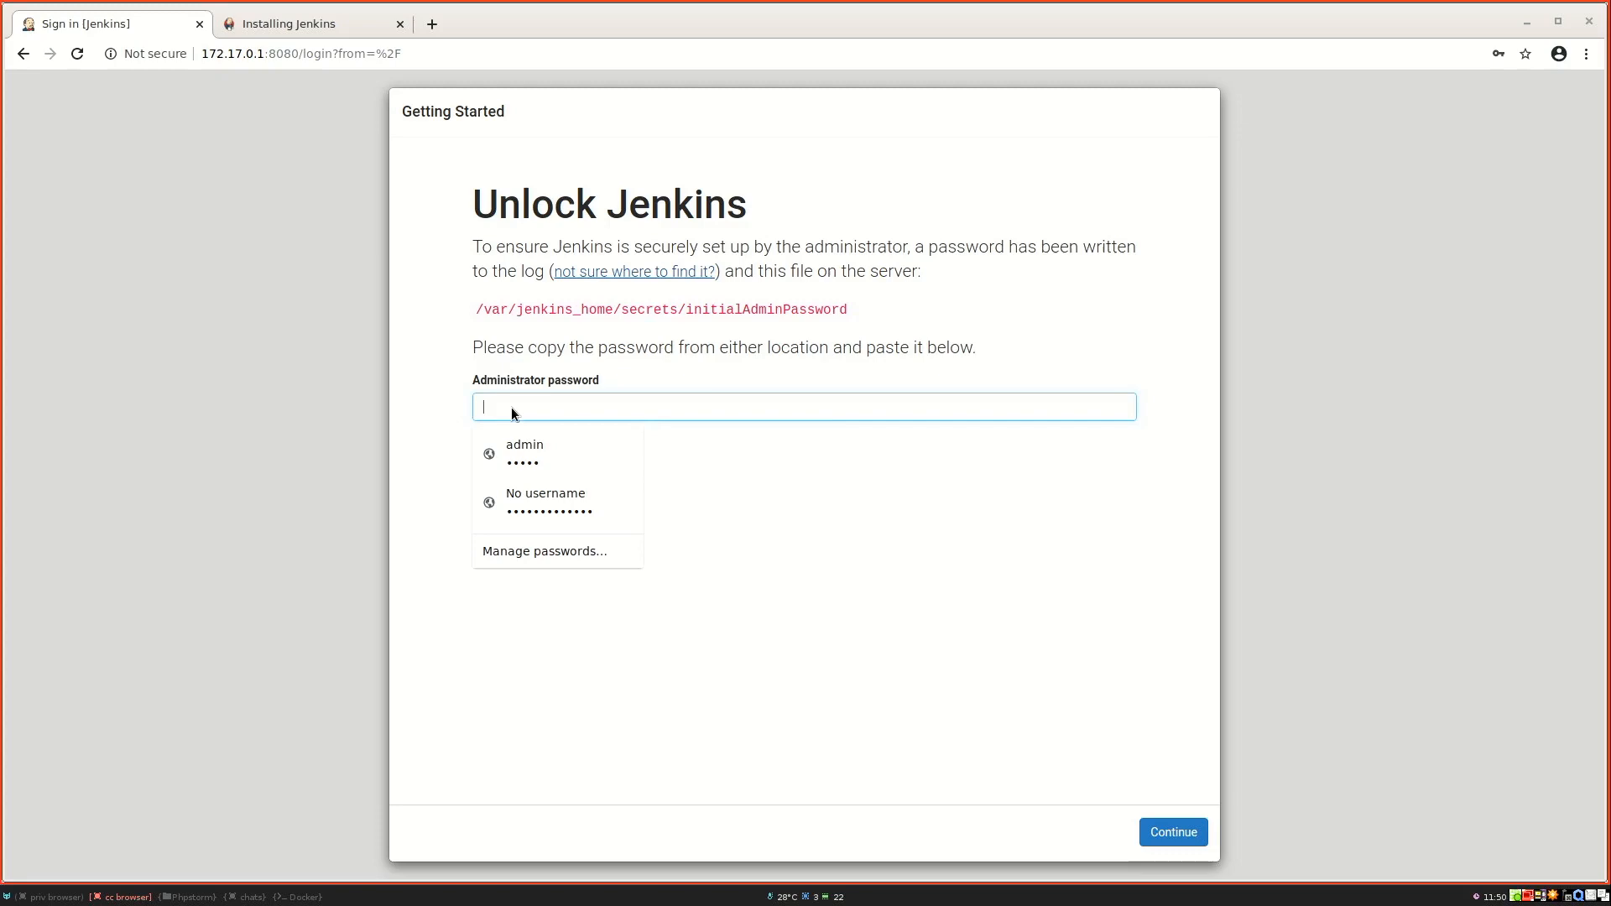
click(546, 503)
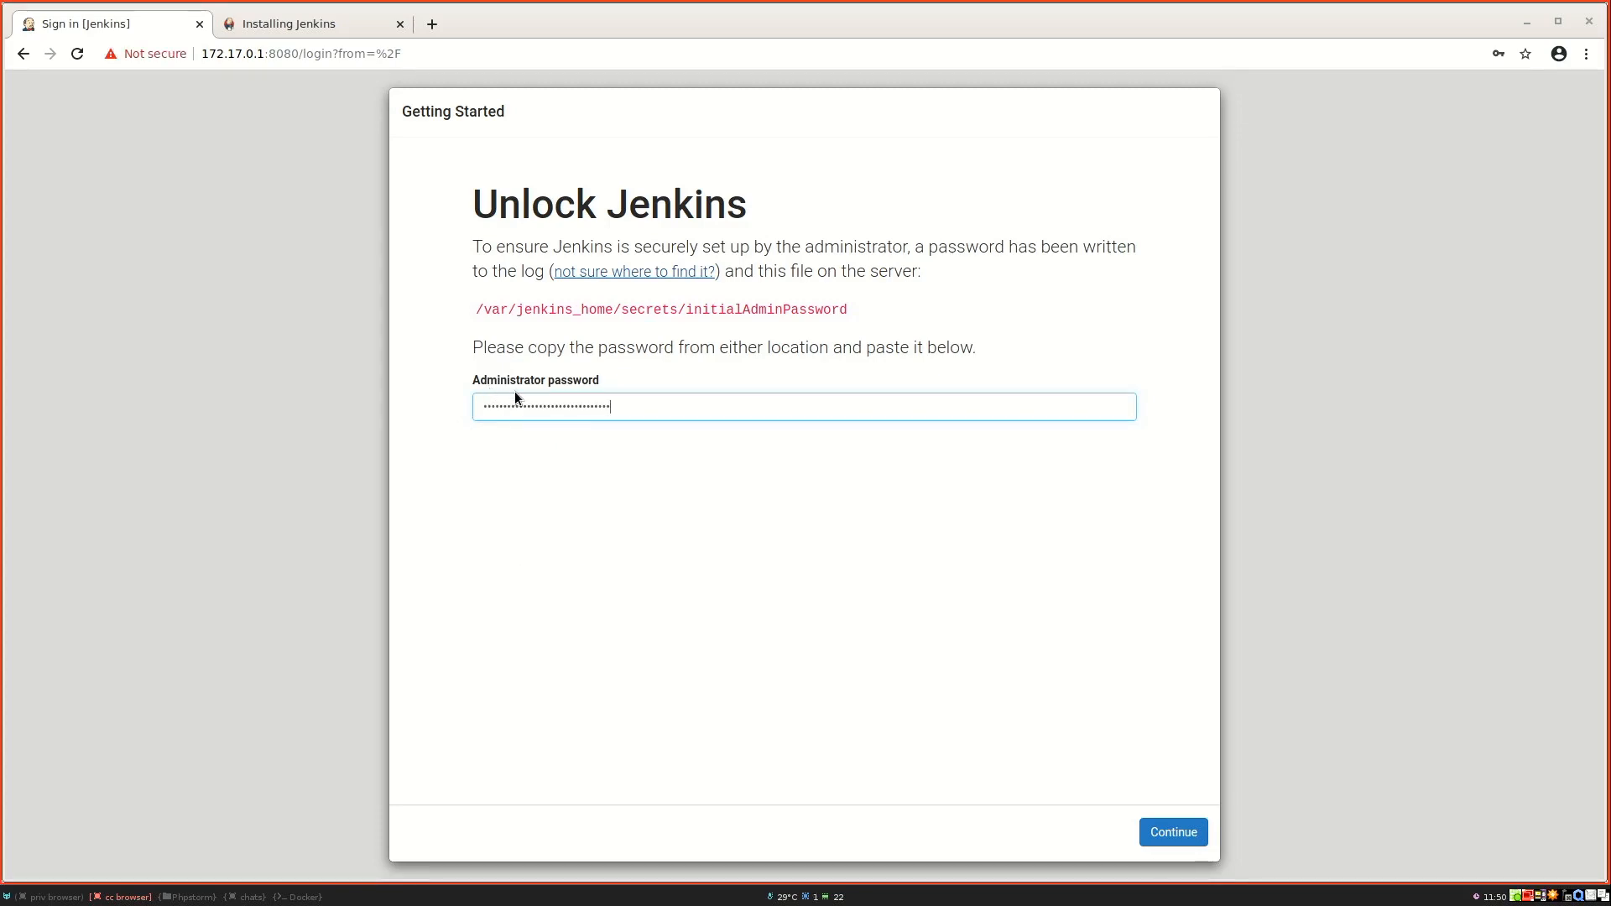
click(299, 896)
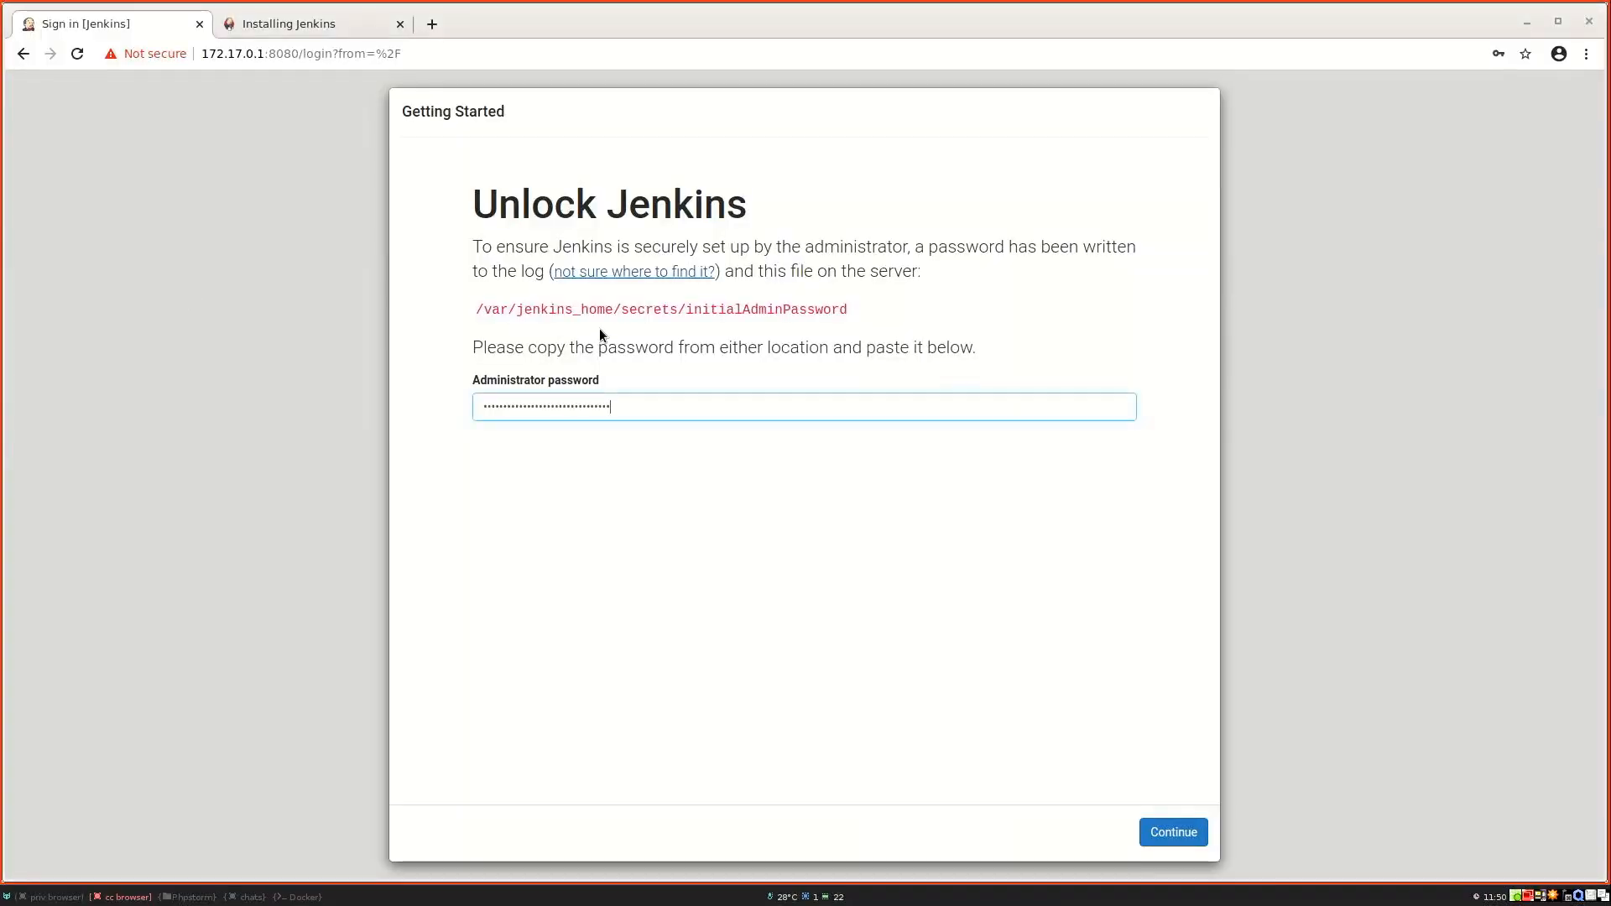
click(1172, 832)
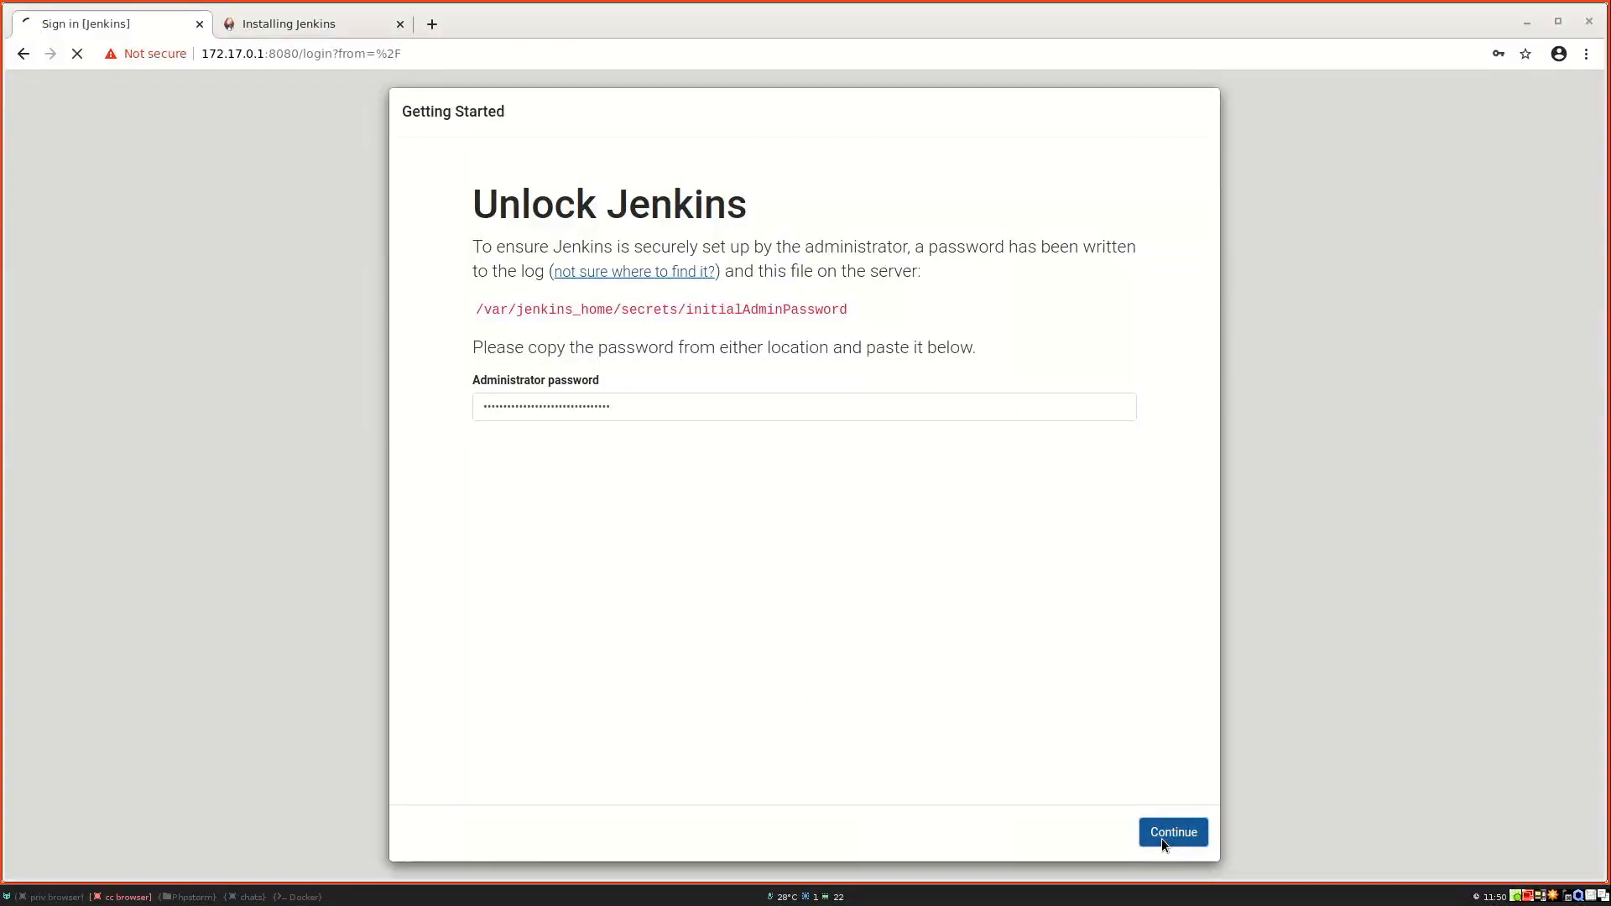
Dismiss the browser's Update password popup and choose Install suggested plugins
click(1172, 832)
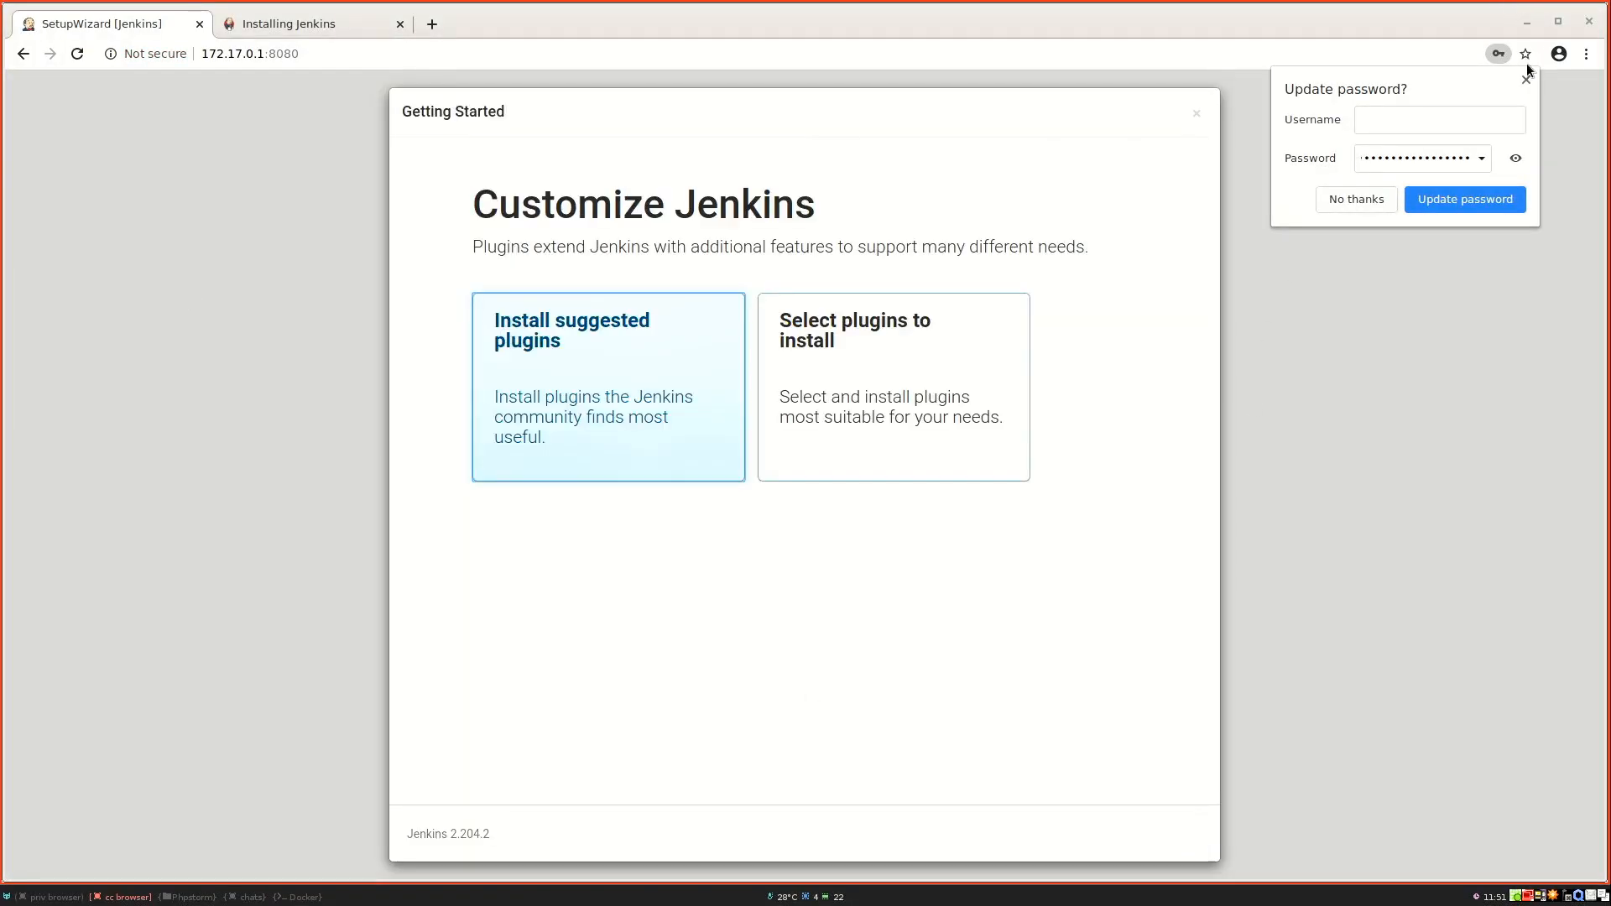
click(1527, 73)
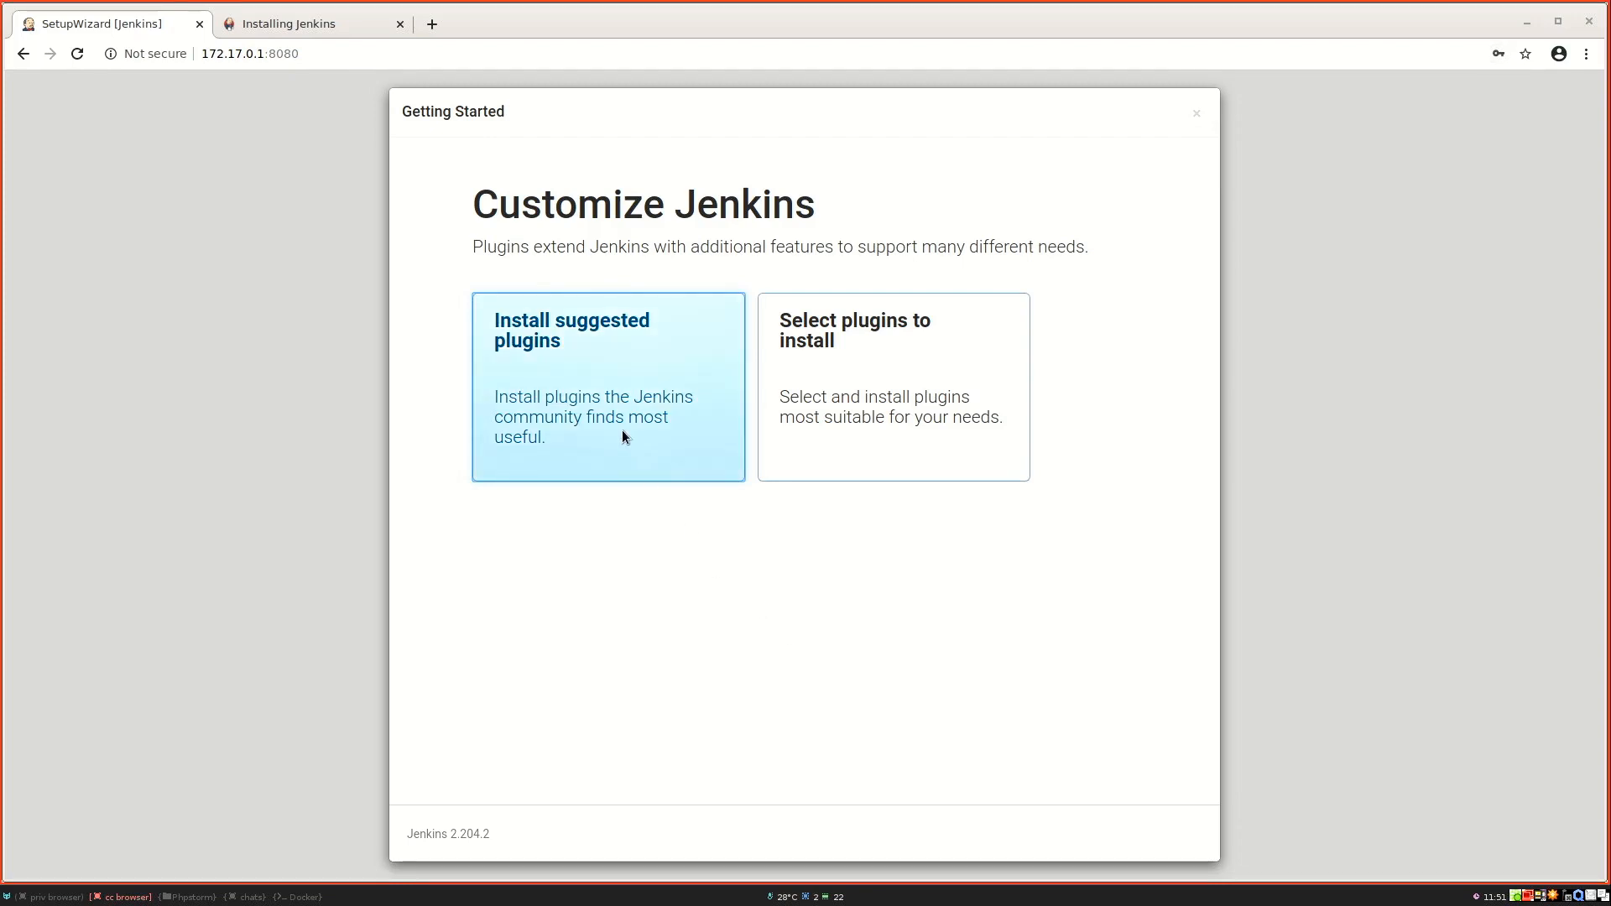
mouse_move(889, 421)
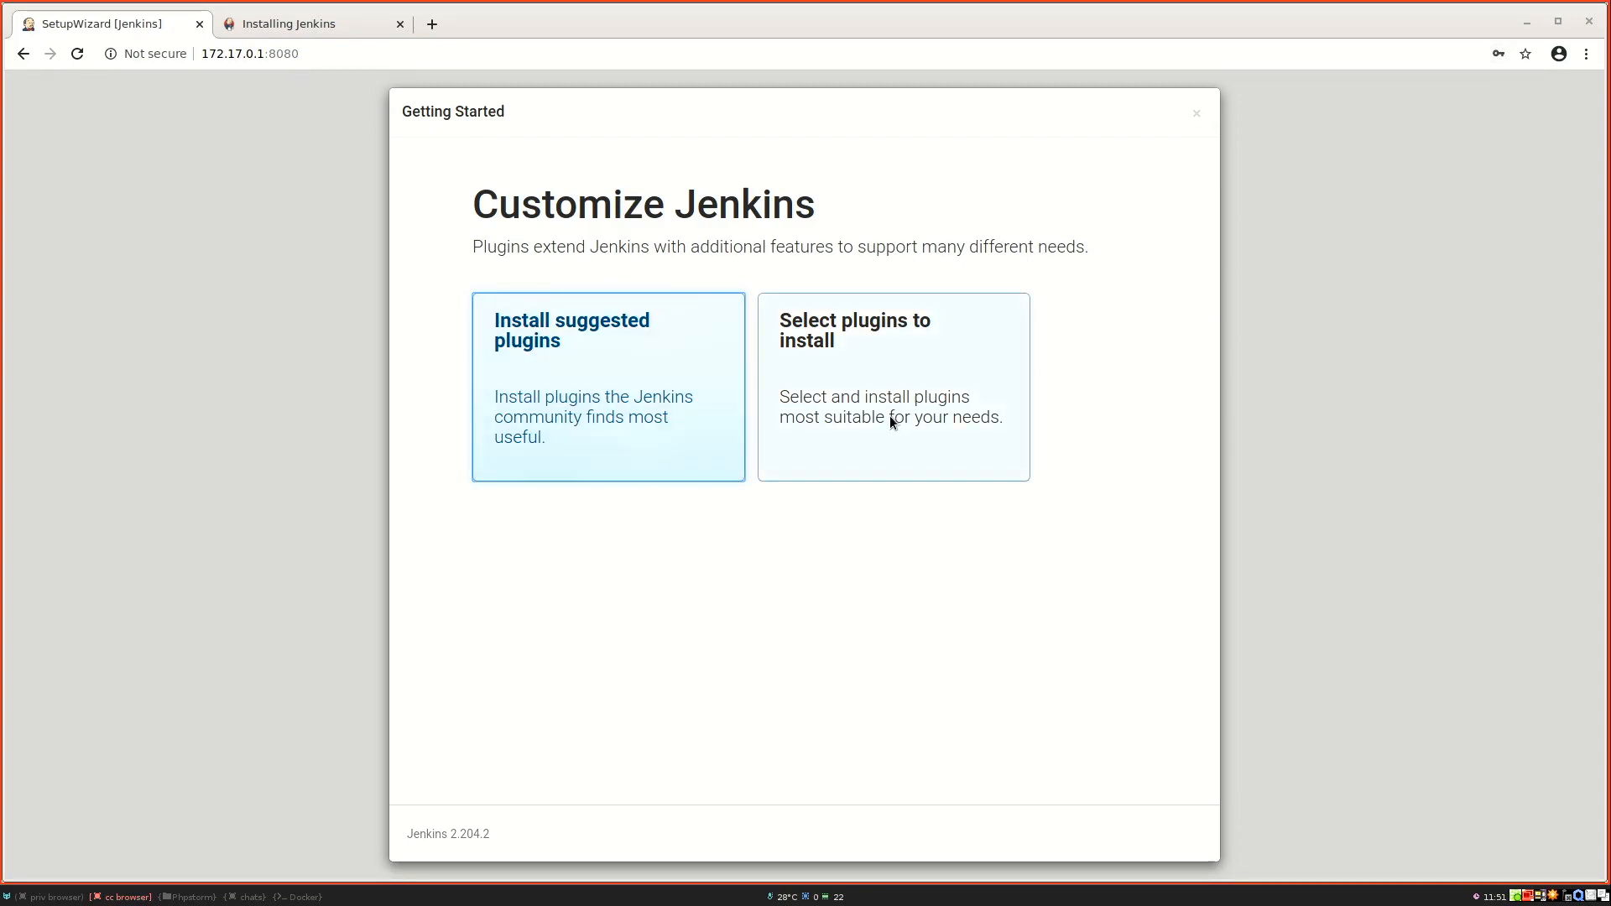
click(607, 386)
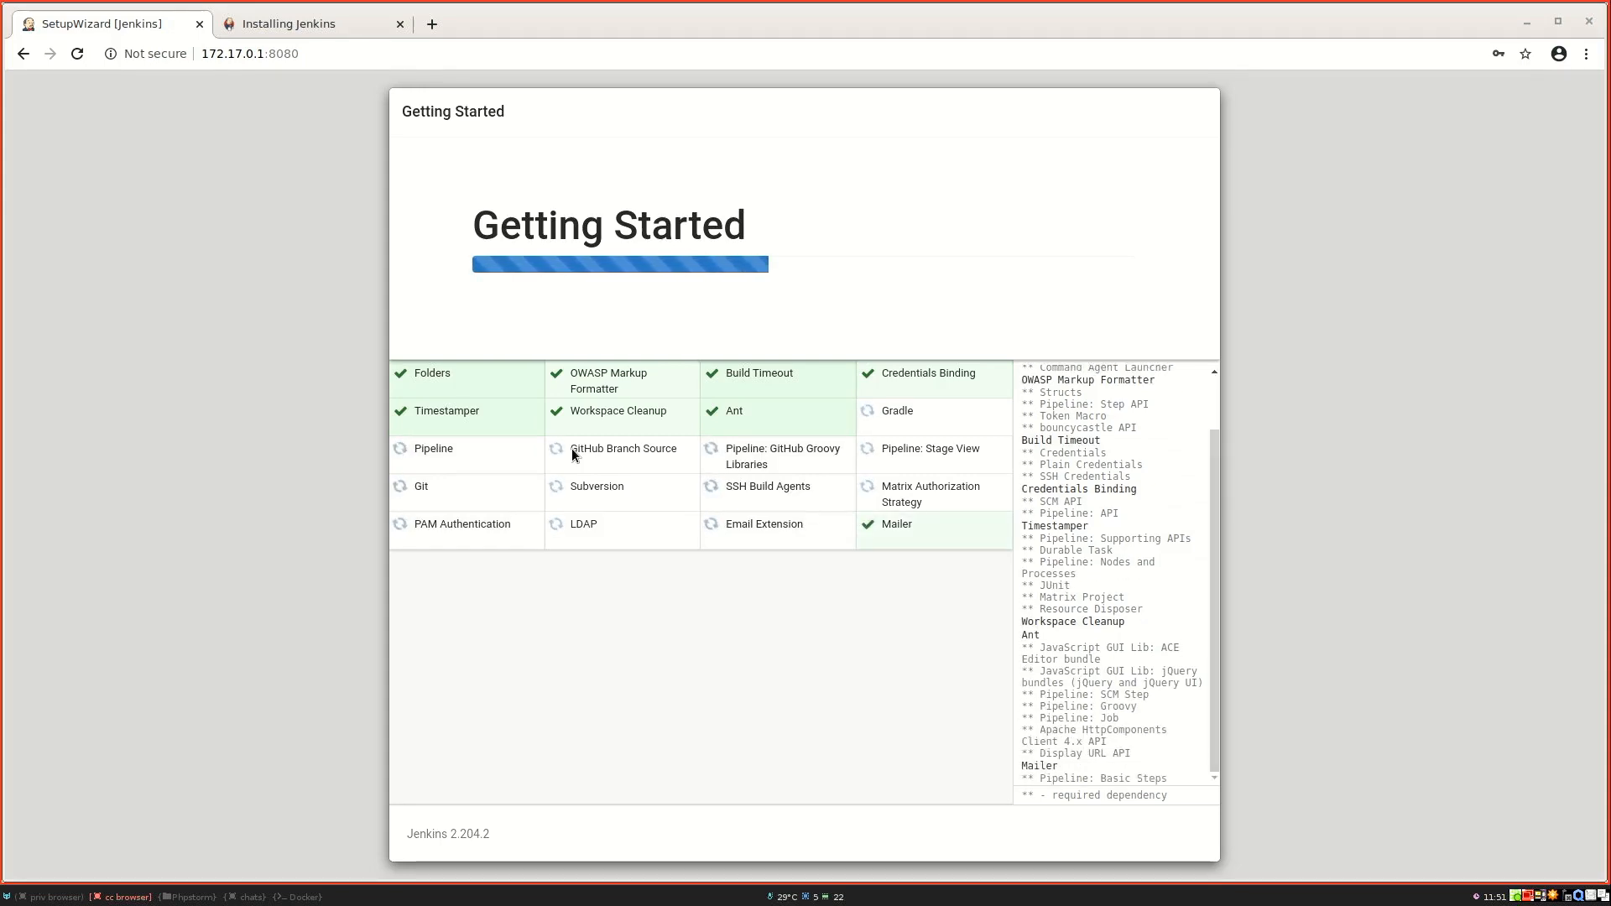
Run cat /etc/*release in the lower pane, showing Debian GNU/Linux 10 (buster)
click(298, 896)
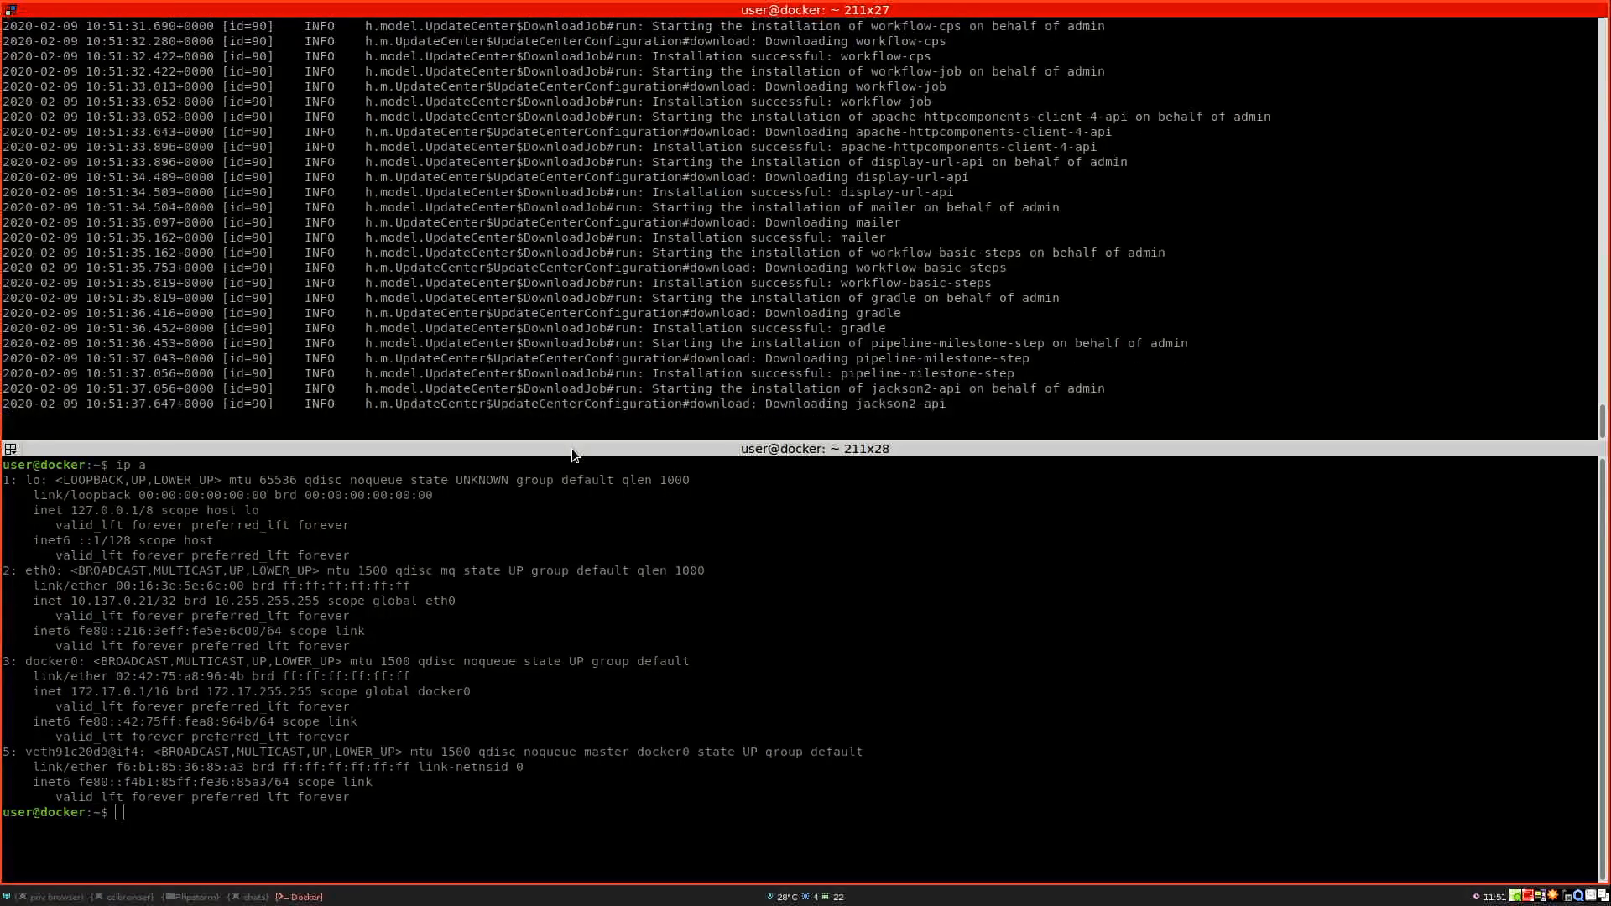
text(cat /etc/*release*)
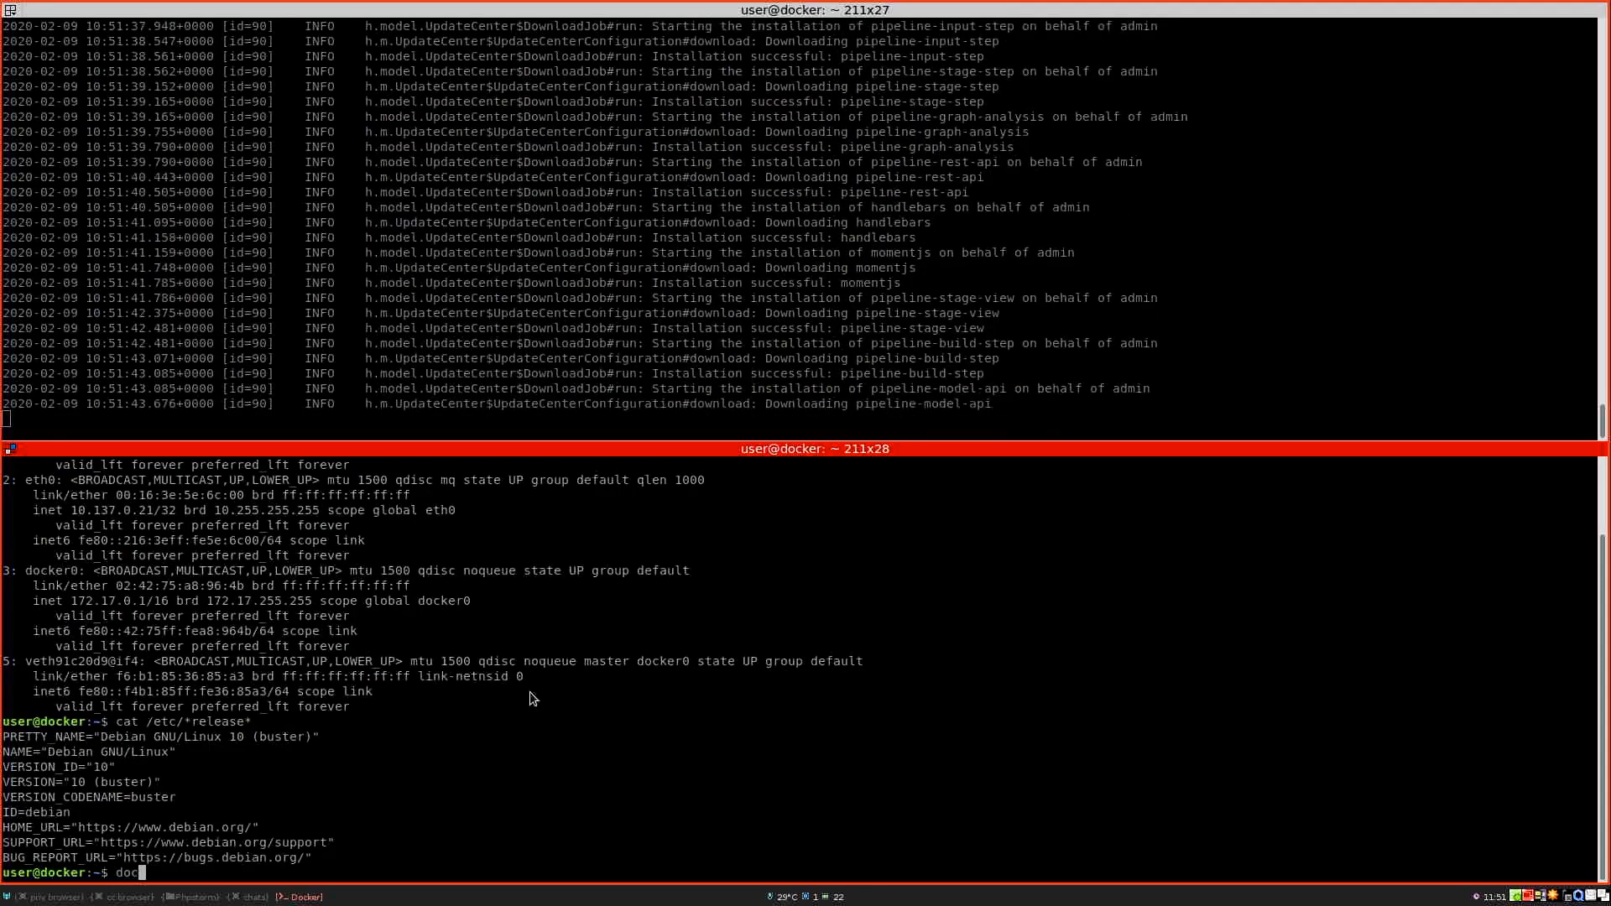
key(Return)
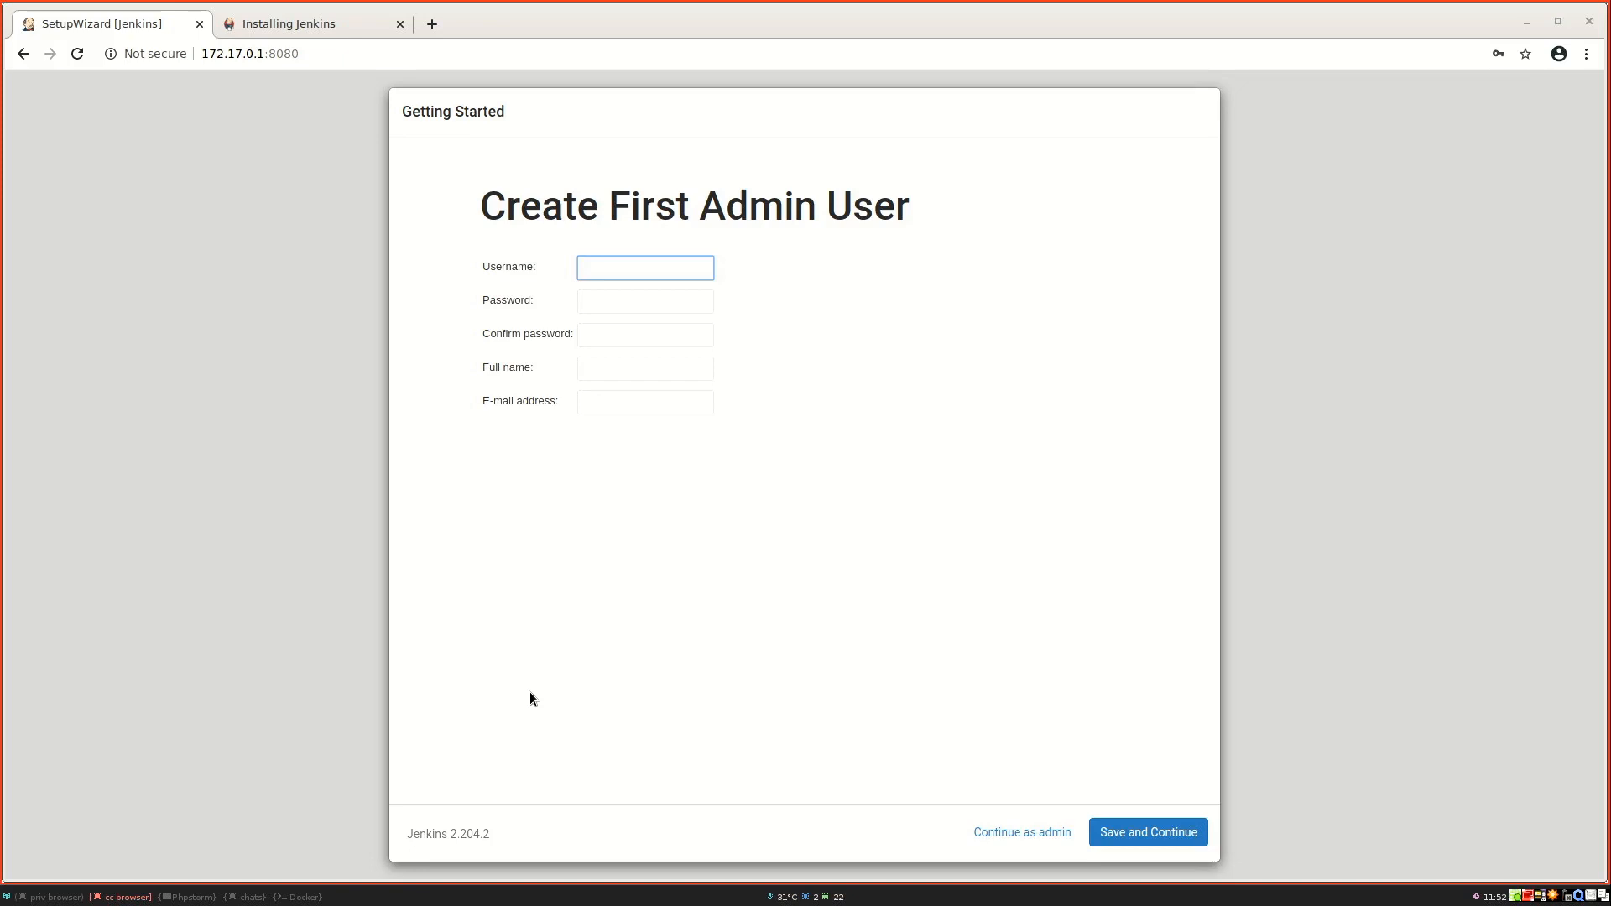
click(645, 267)
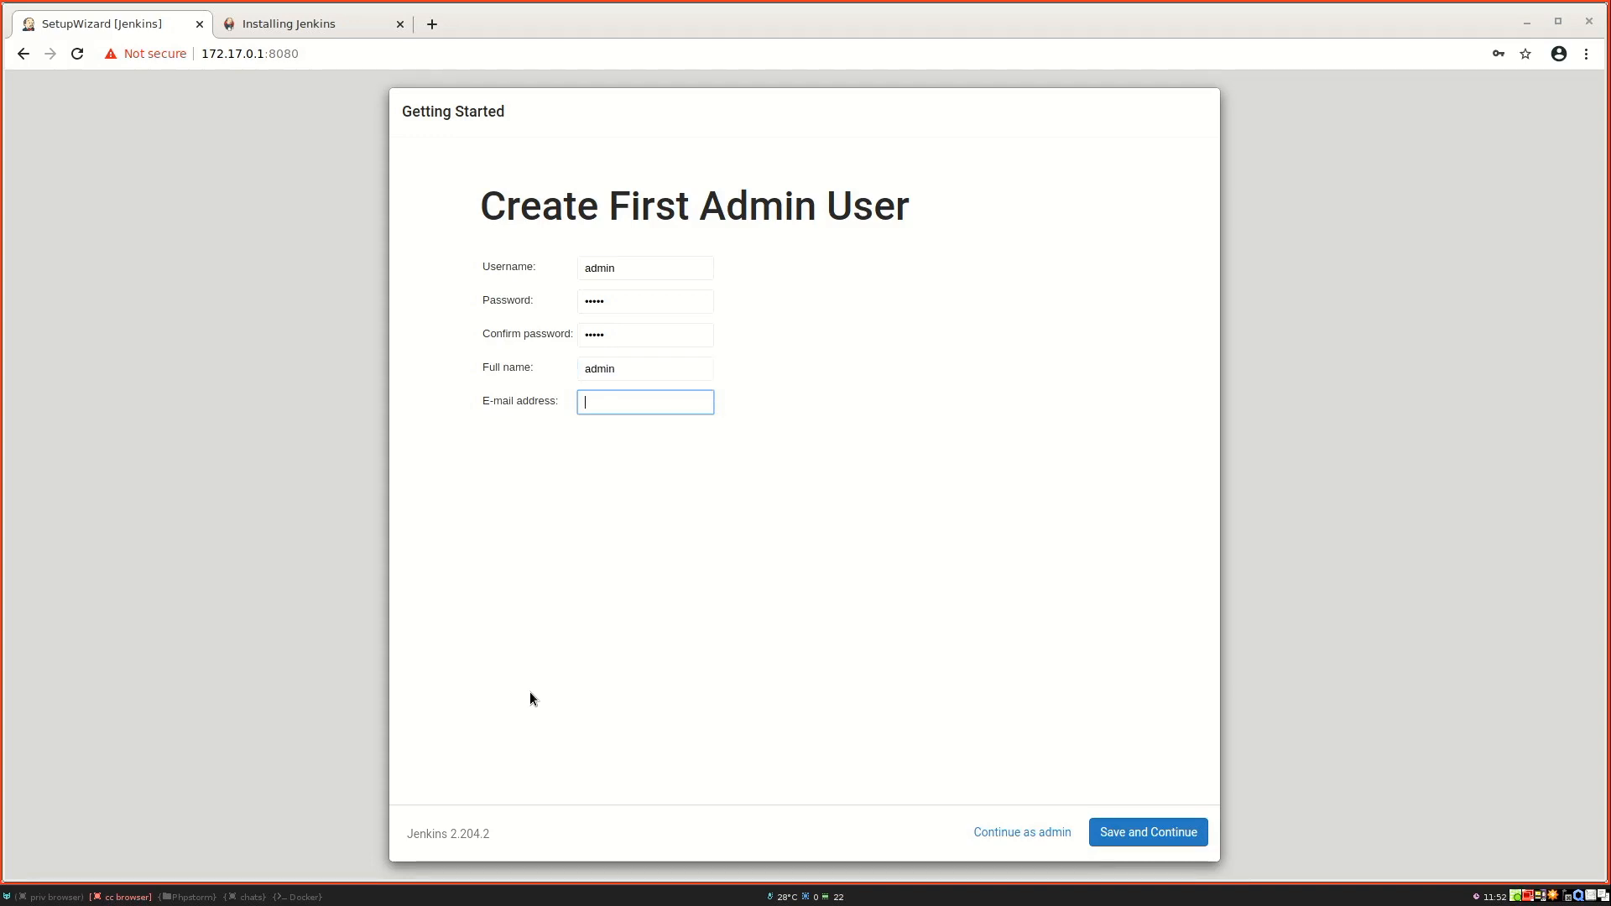
text(admin@exam)
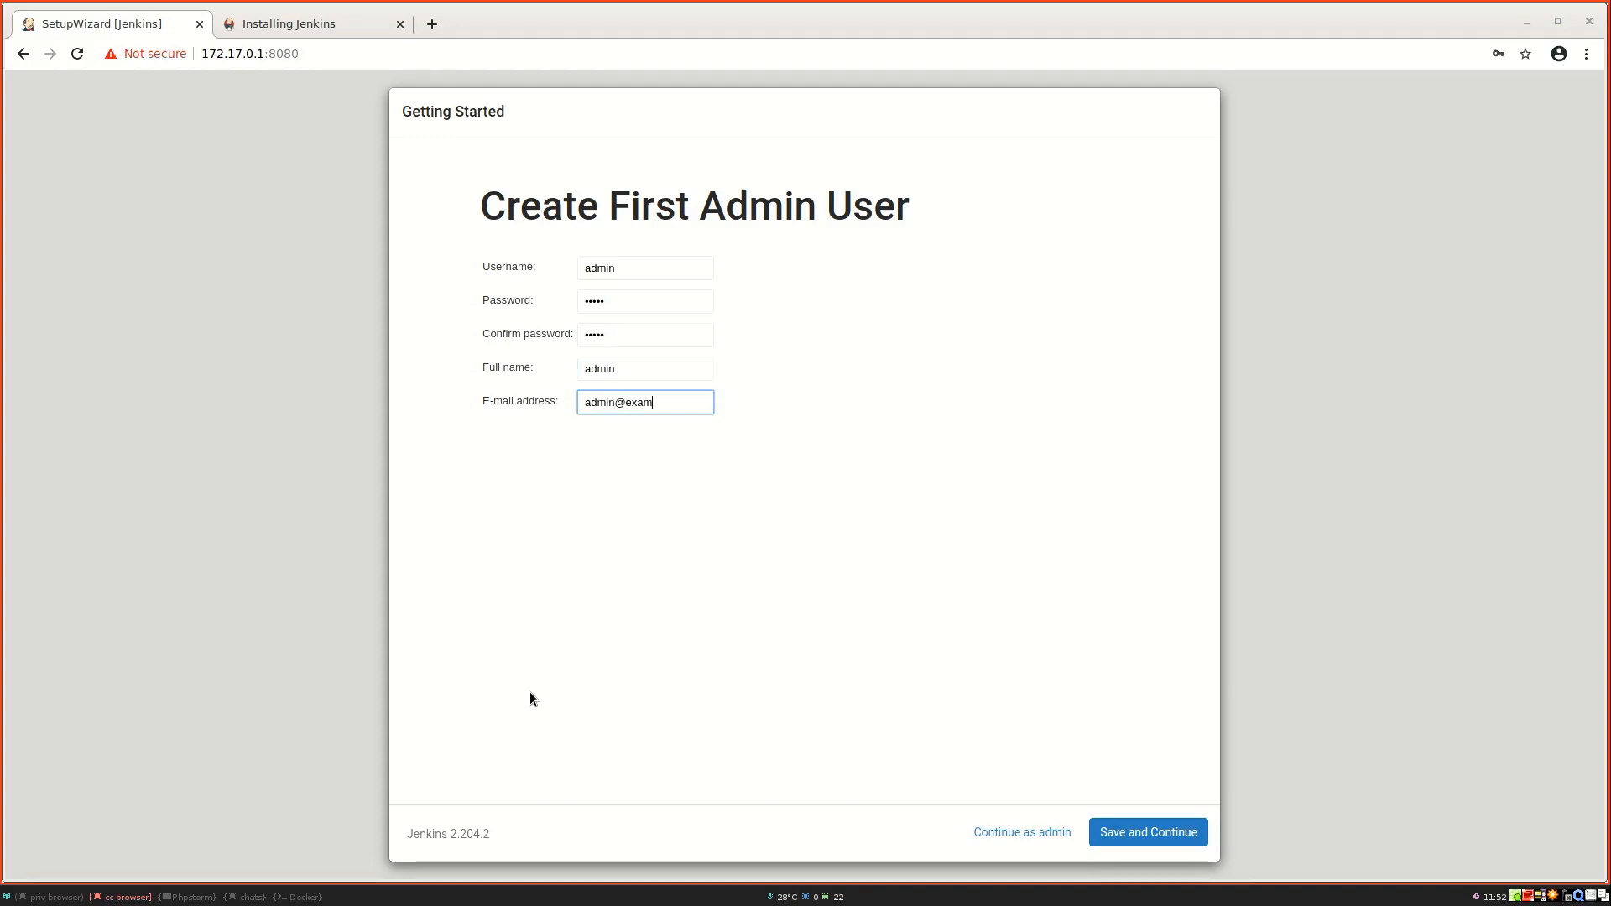
text(ple.com)
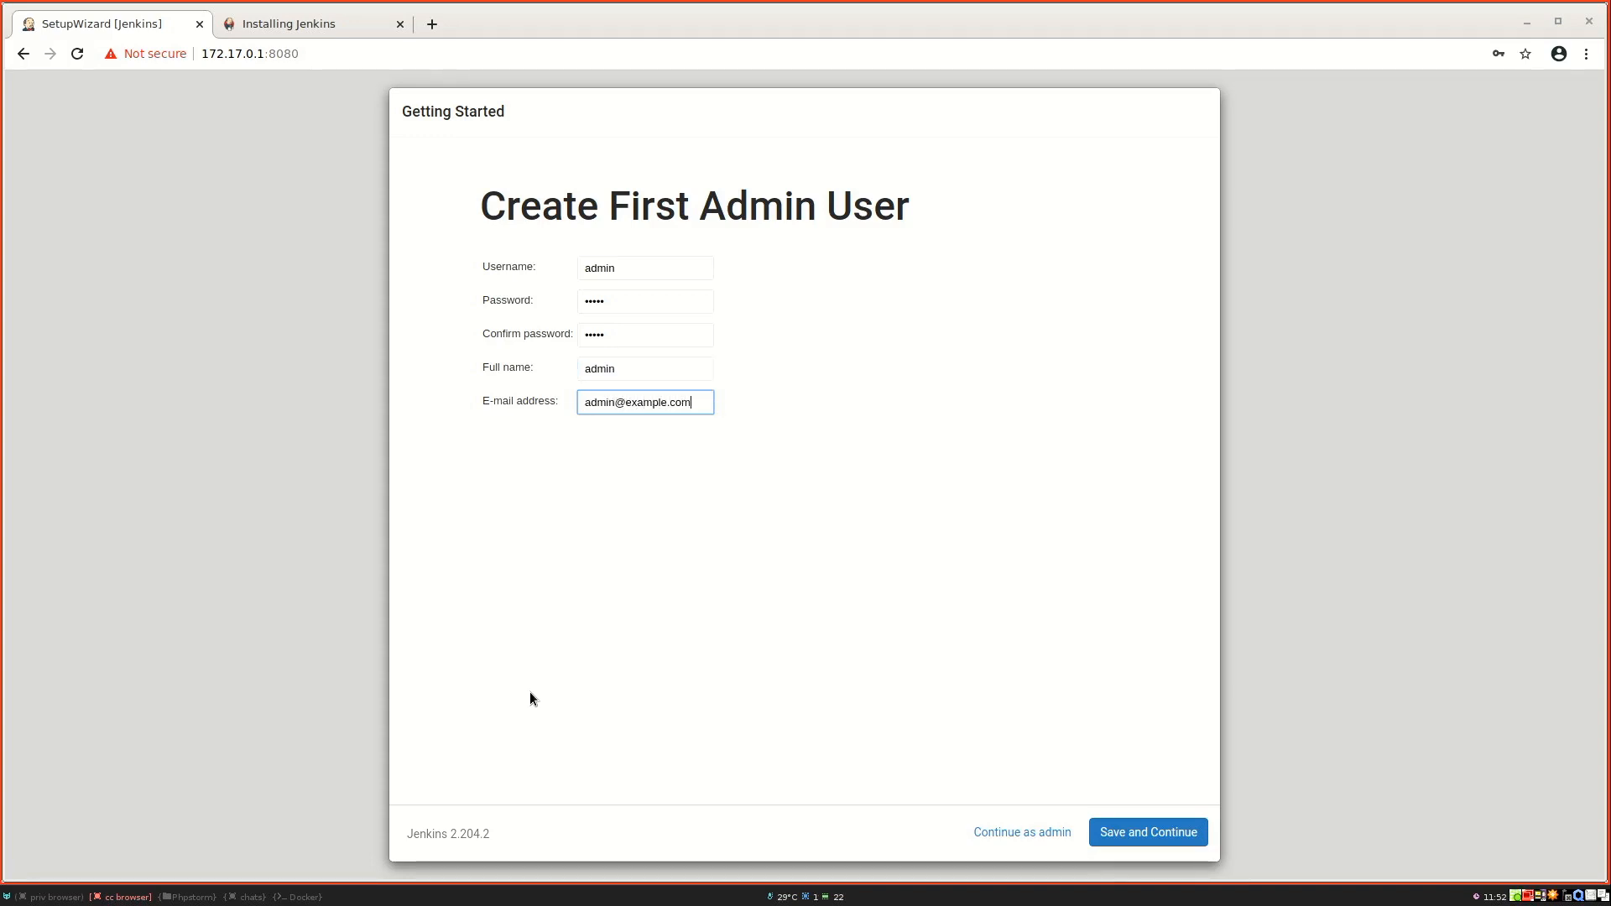
click(1148, 832)
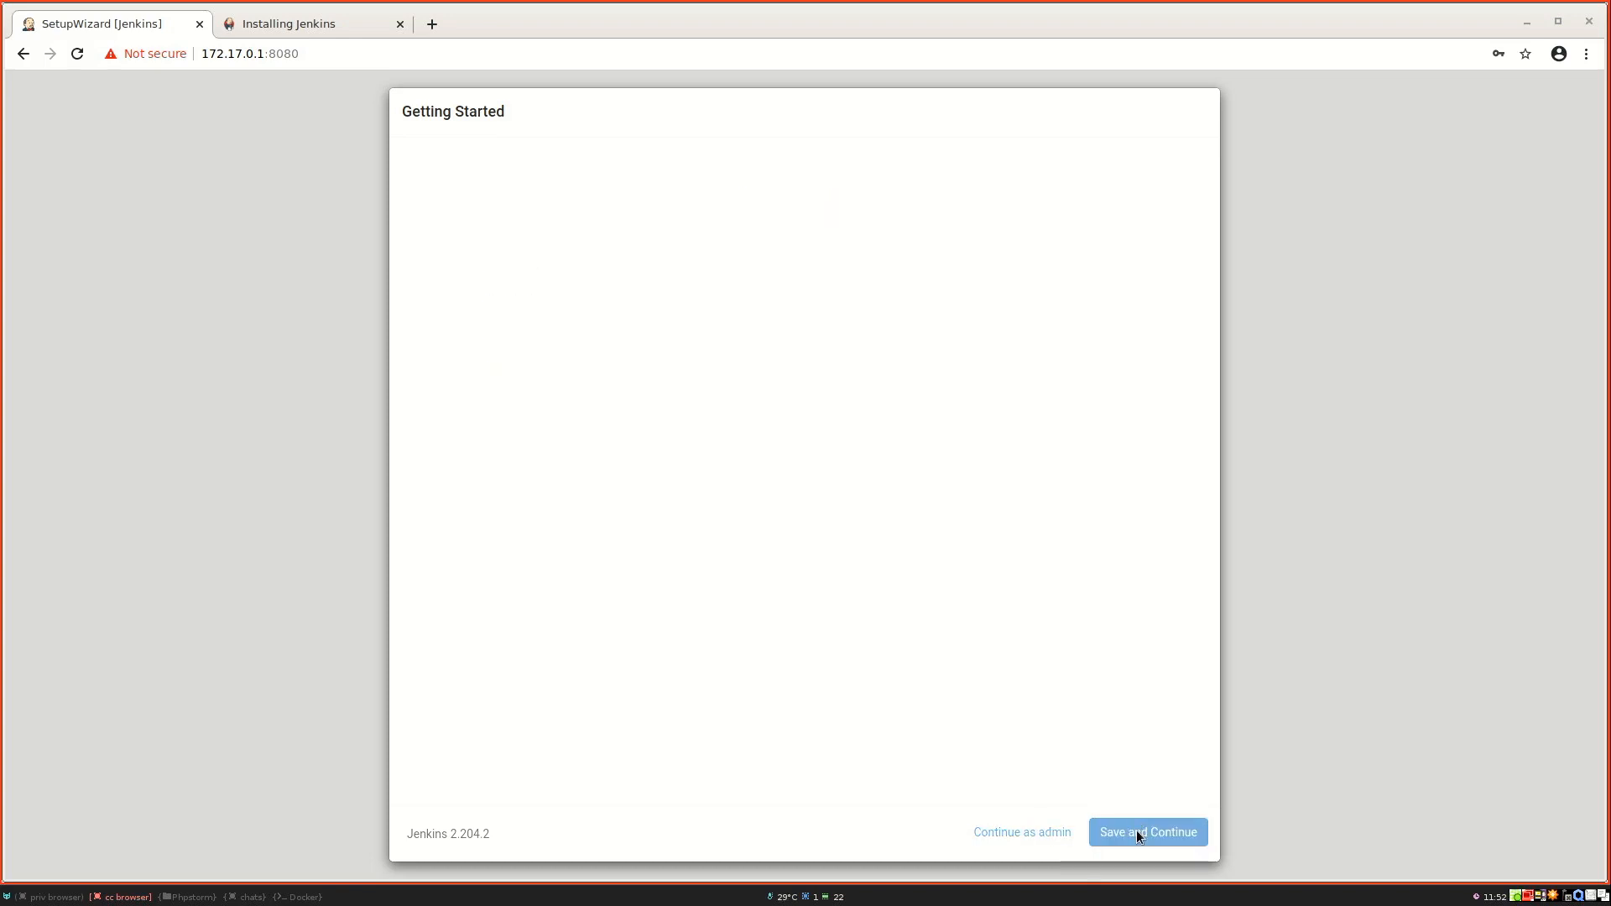
click(1148, 832)
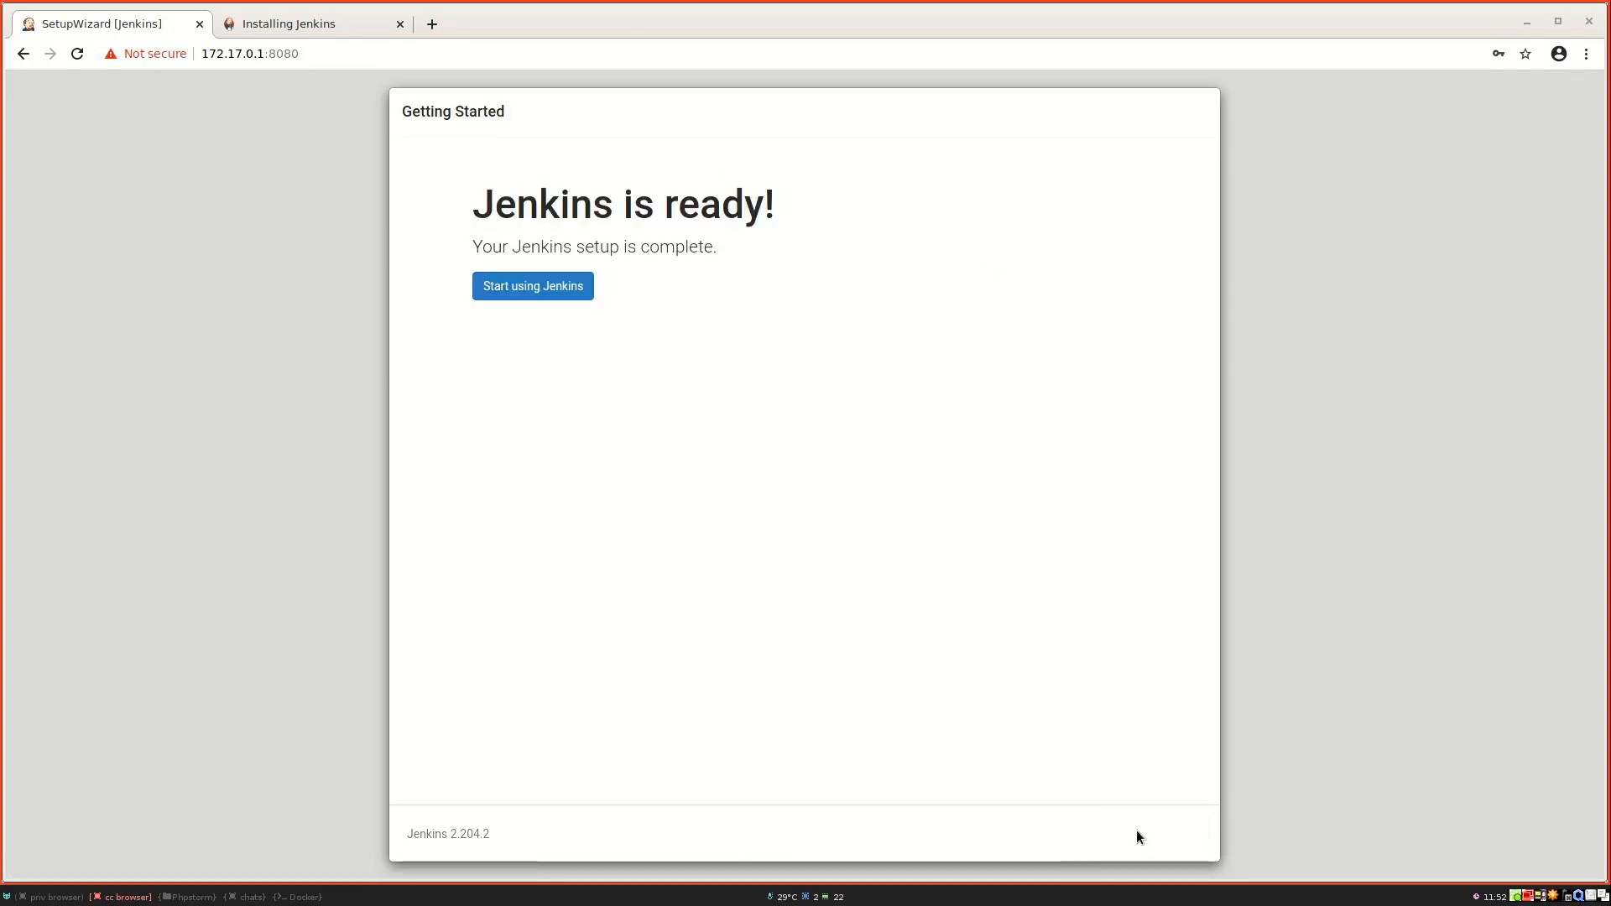
click(532, 285)
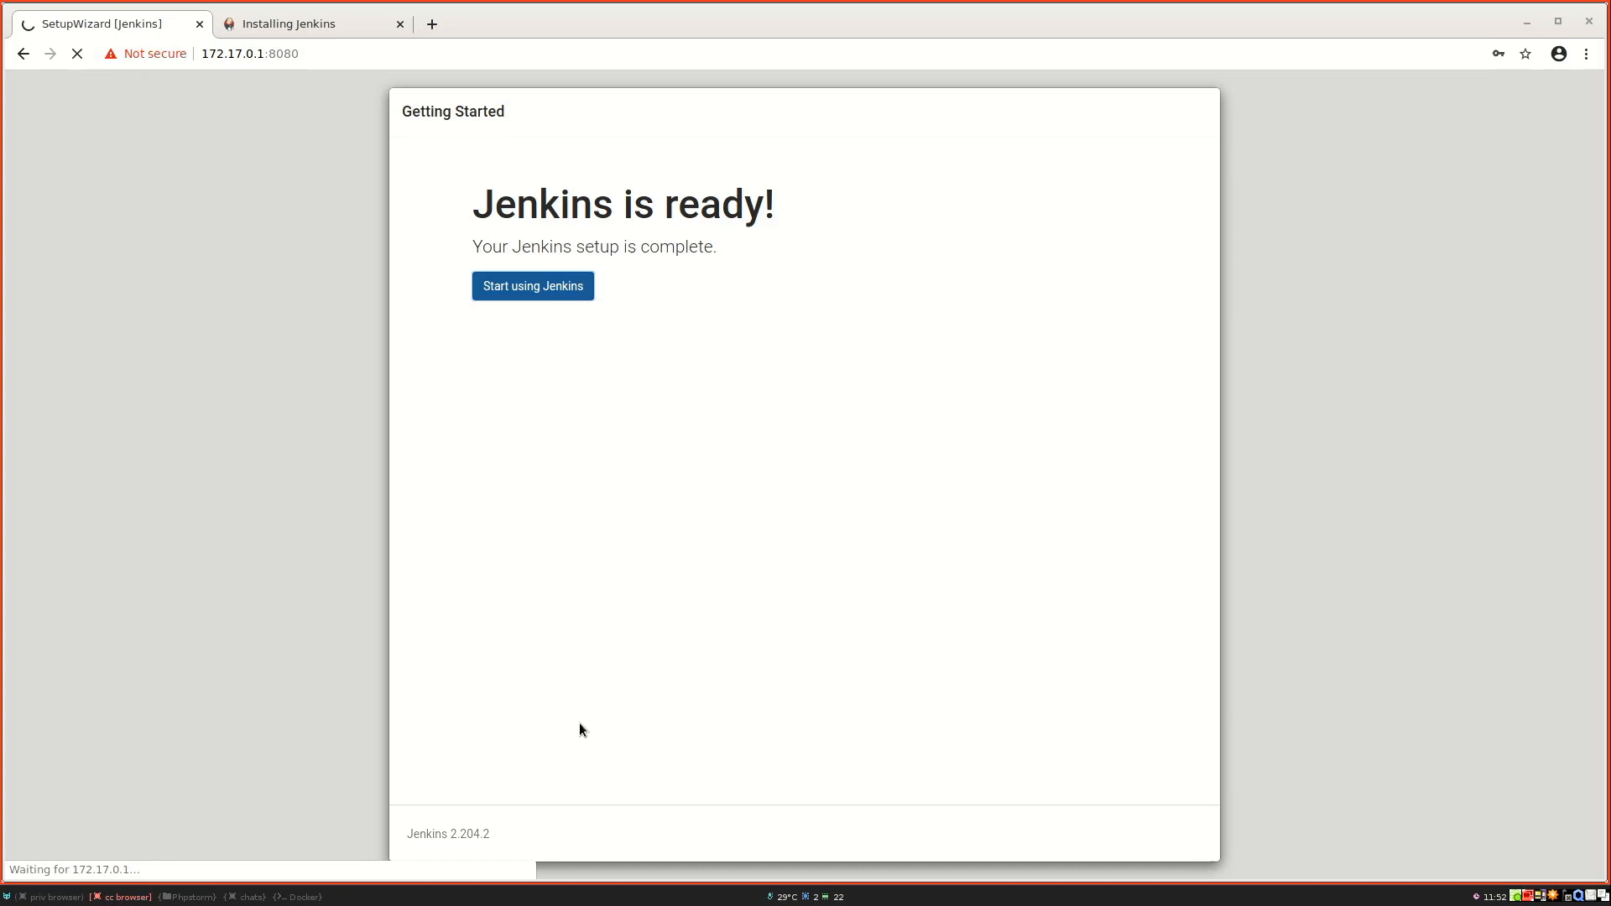
click(532, 285)
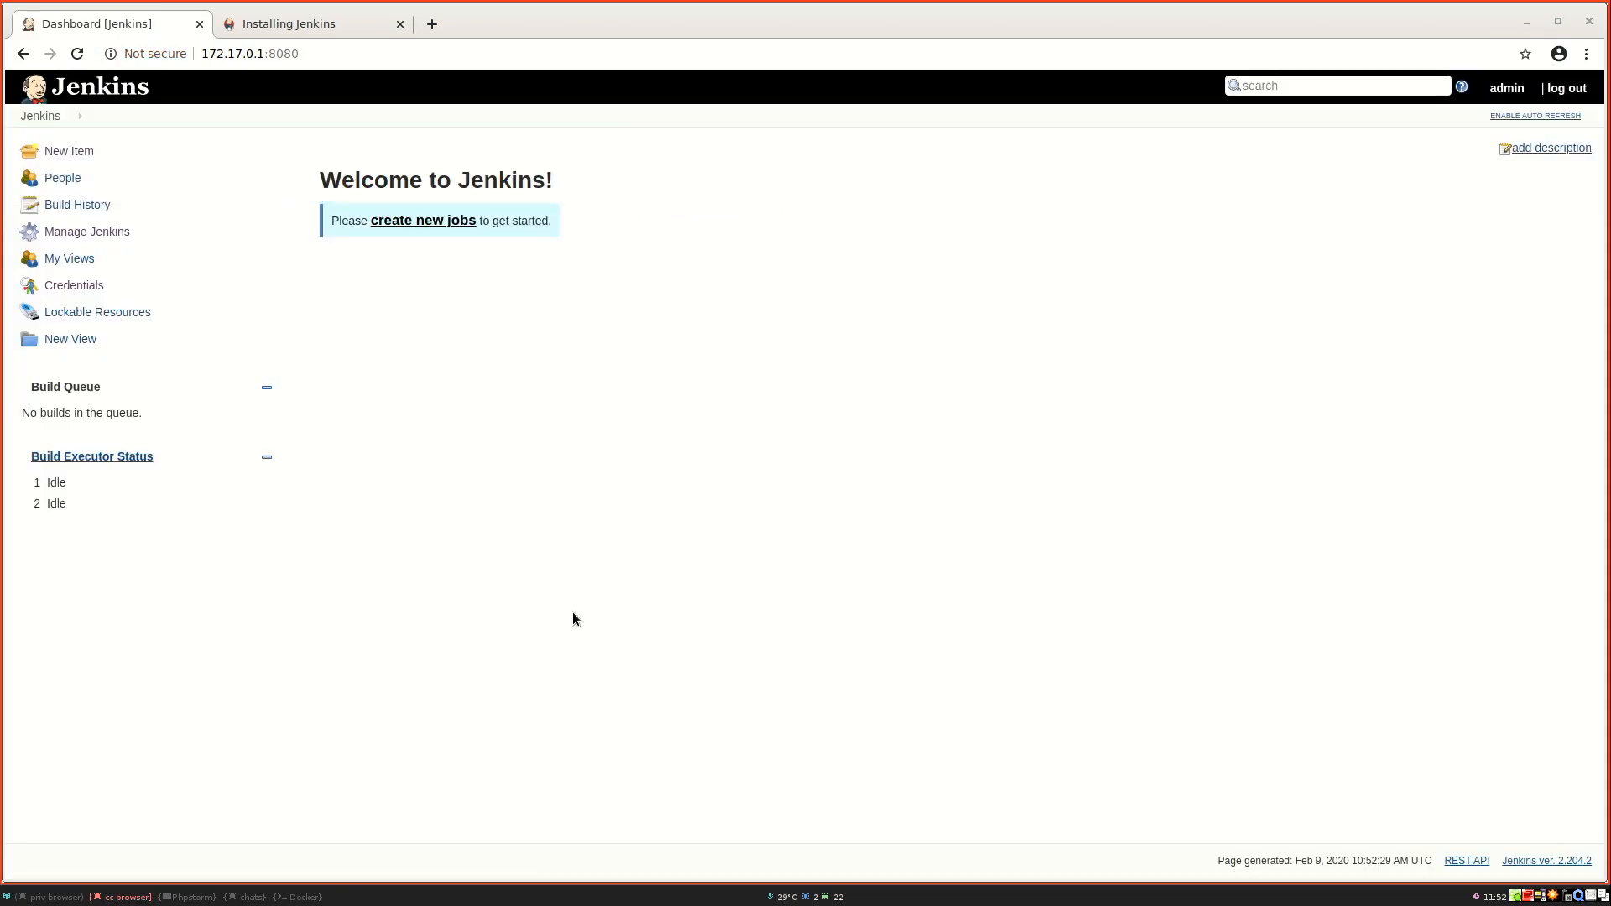